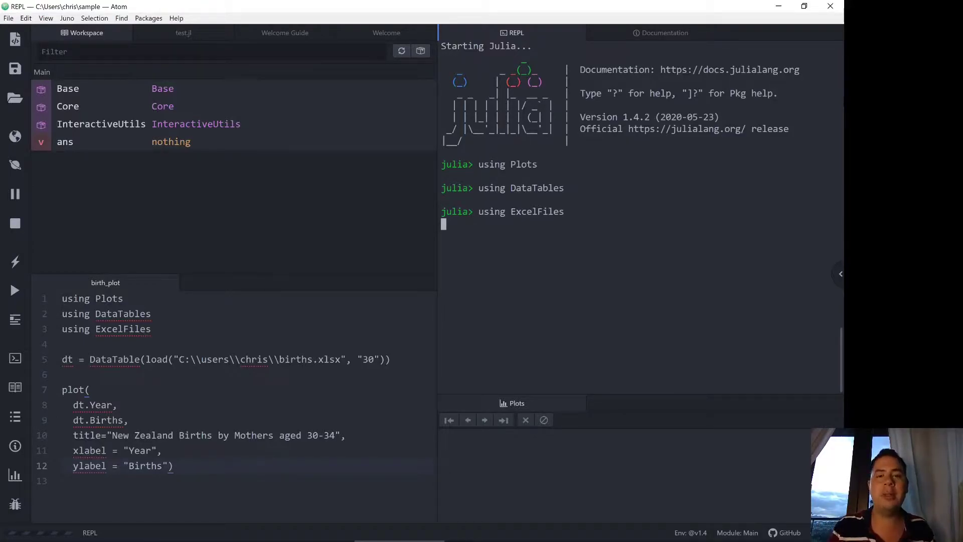
# Step: Run the using statements so Plots, DataTables and ExcelFiles load and the julia> prompt returns
pyautogui.press('Return')
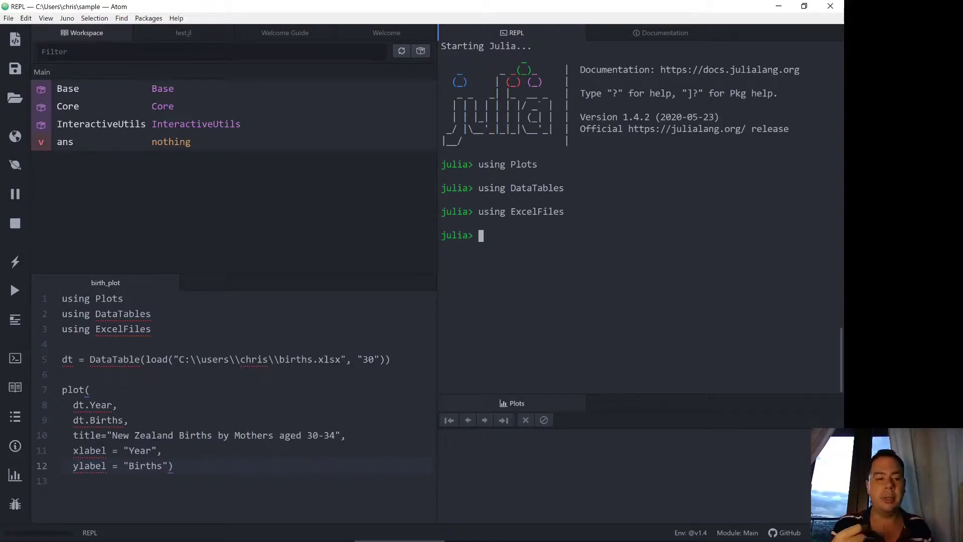
pyautogui.moveTo(494, 474)
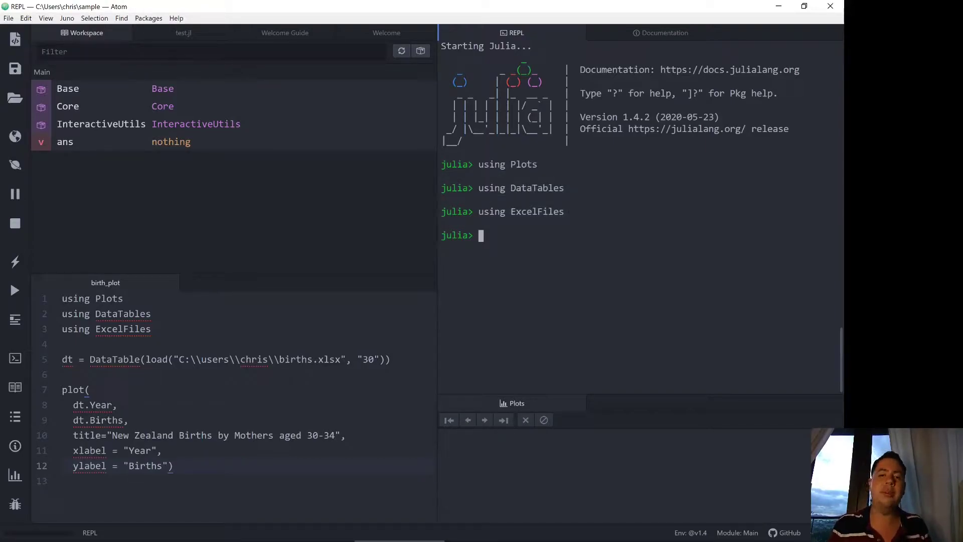
pyautogui.click(346, 360)
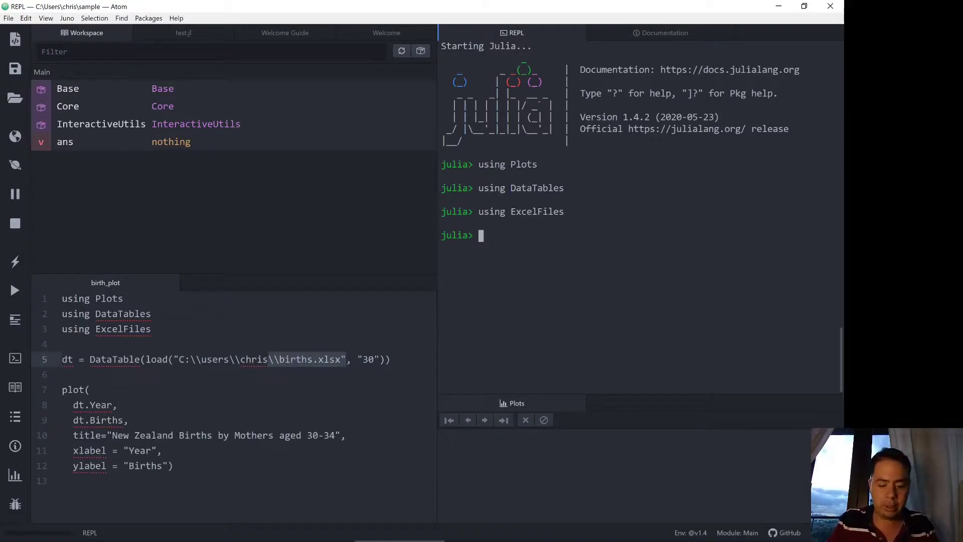
# Step: Enter dt = DataTable(load("C:\\users\\chris\\births.xlsx", 30)) with the sheet as a number, giving a MethodError
pyautogui.write('dt =')
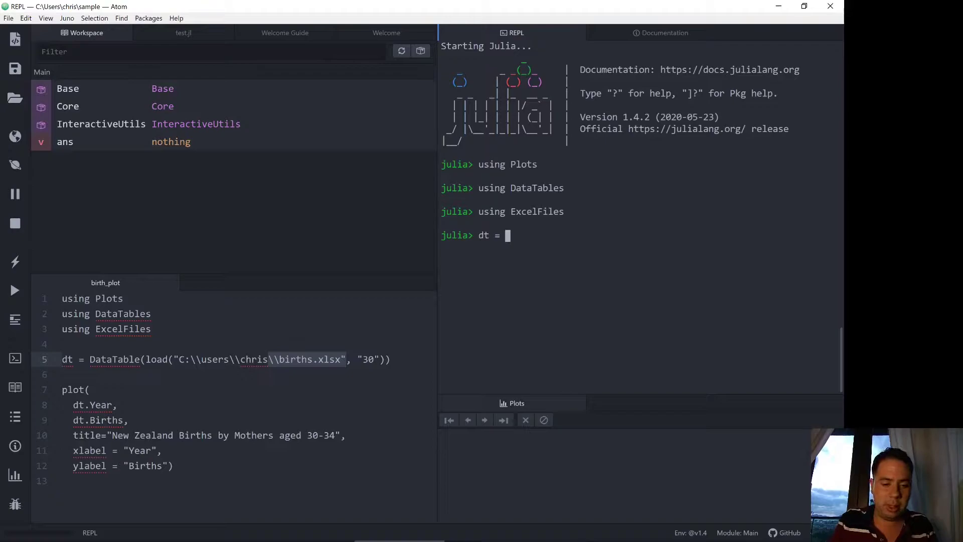
pyautogui.write('DataTable(load(')
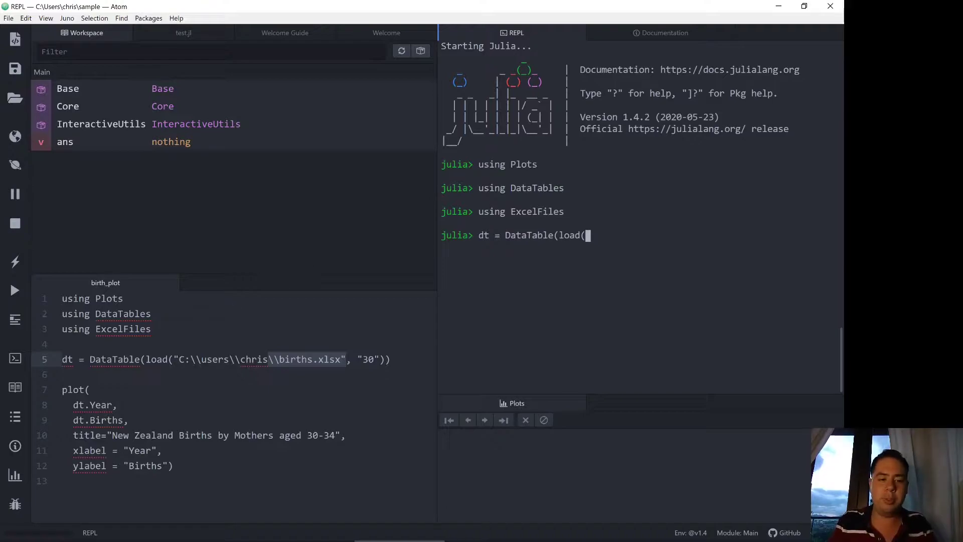
pyautogui.write('"C')
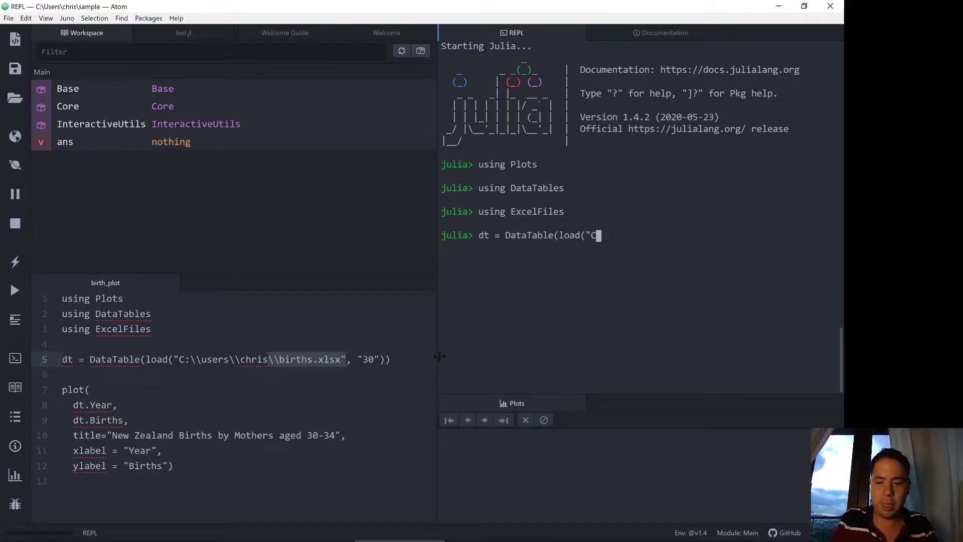
pyautogui.write(':\\\\users\\\\chris\\')
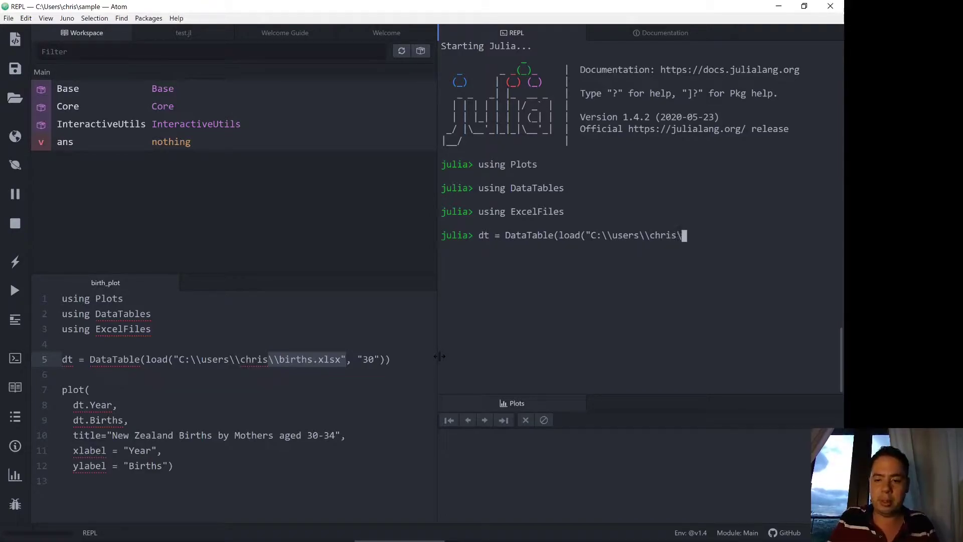
pyautogui.write('births.xl')
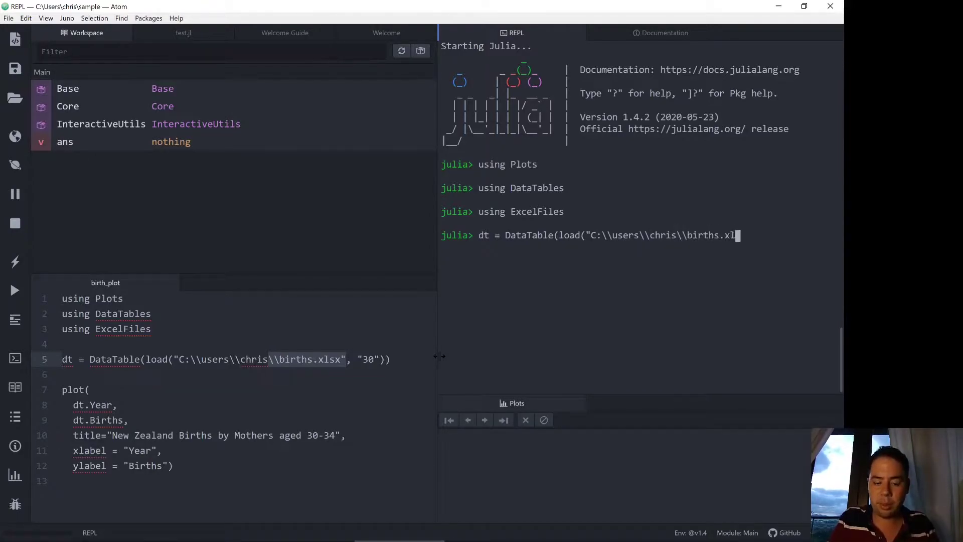
pyautogui.write('sx')
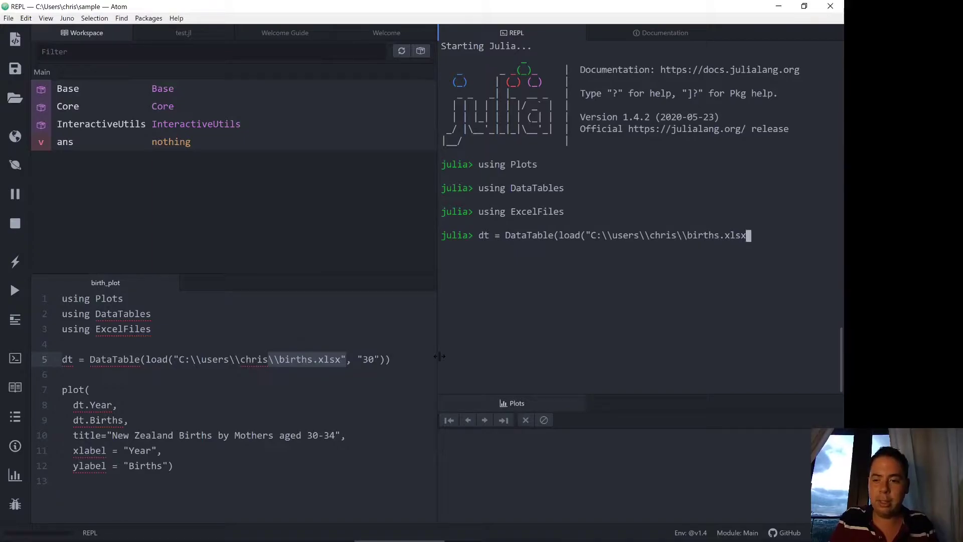
pyautogui.write('", 30))')
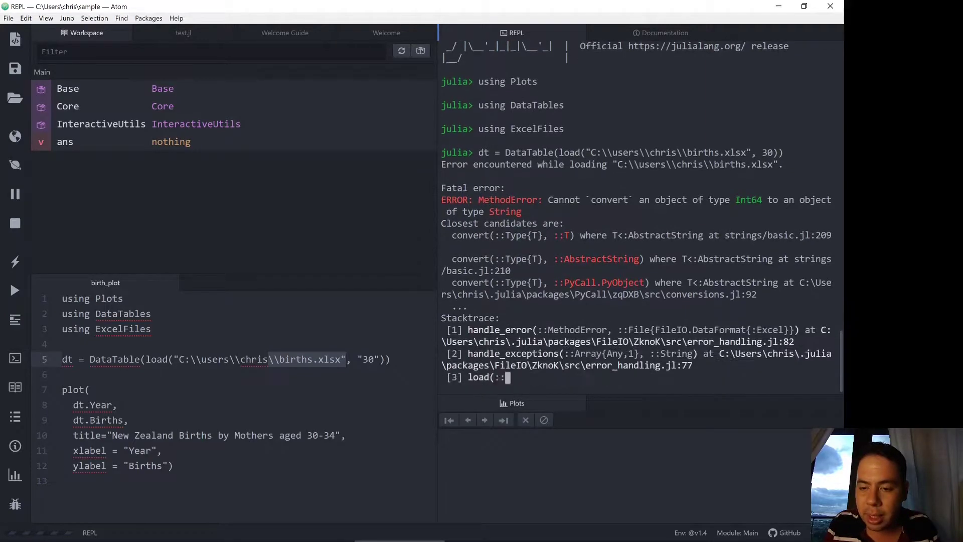
# Step: Rerun the load with sheet "30" as a string, producing the 20x3 Year/Age/Births DataTable dt
pyautogui.scroll(-3)
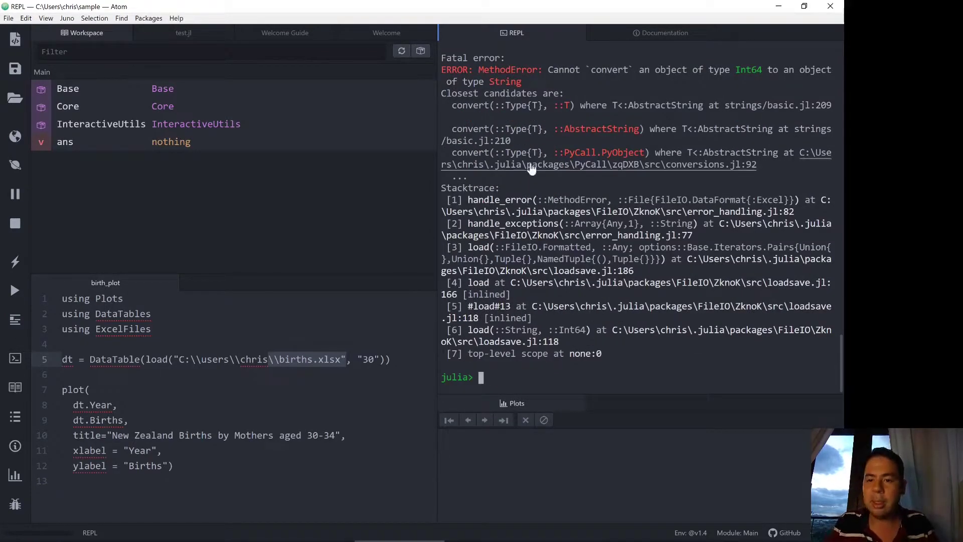
pyautogui.moveTo(532, 168)
pyautogui.write('dt = DataTable(load("C:\\\\users\\\\chris\\\\births.xlsx", "30"))')
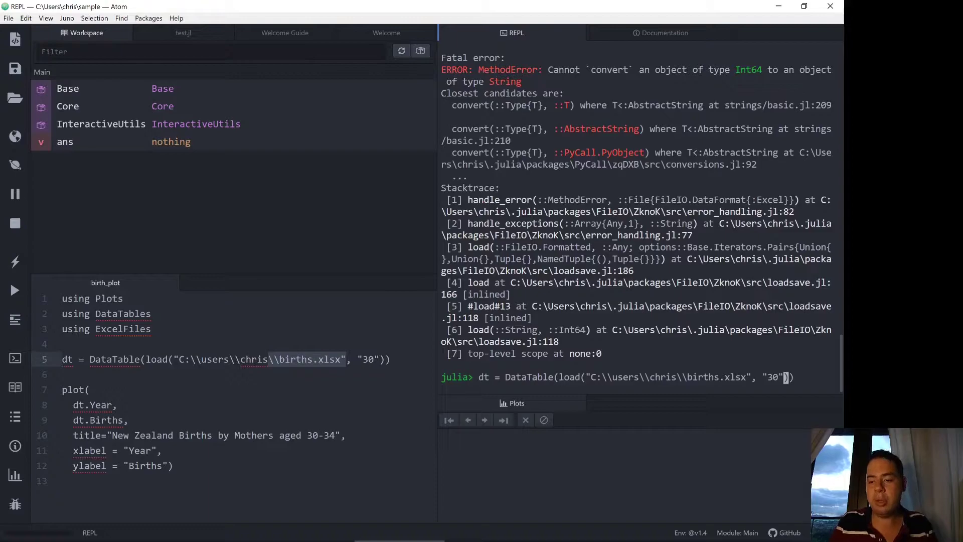
pyautogui.press('Return')
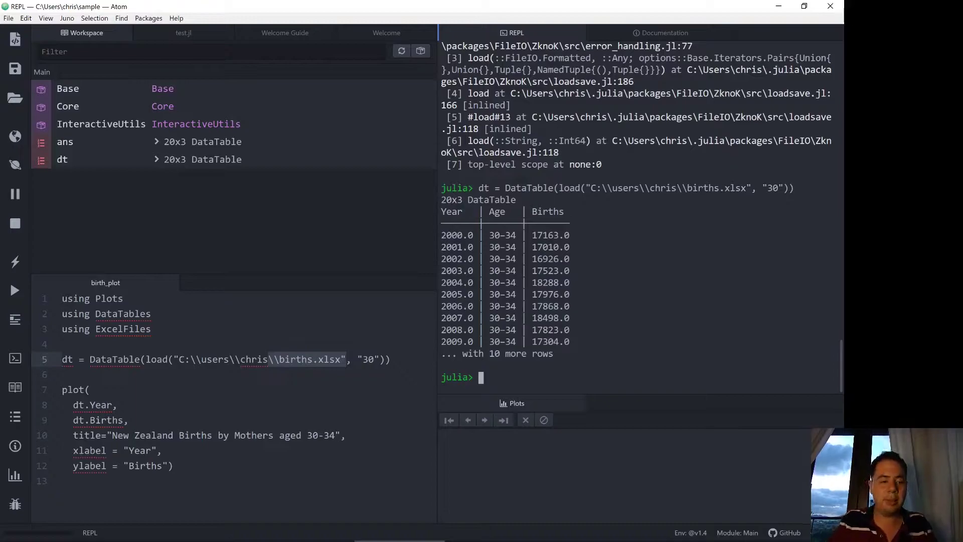
# Step: Write plot(dt.Year, dt.Births, title="New Zeland Births by Mothers aged 30-34"
pyautogui.write('plot(')
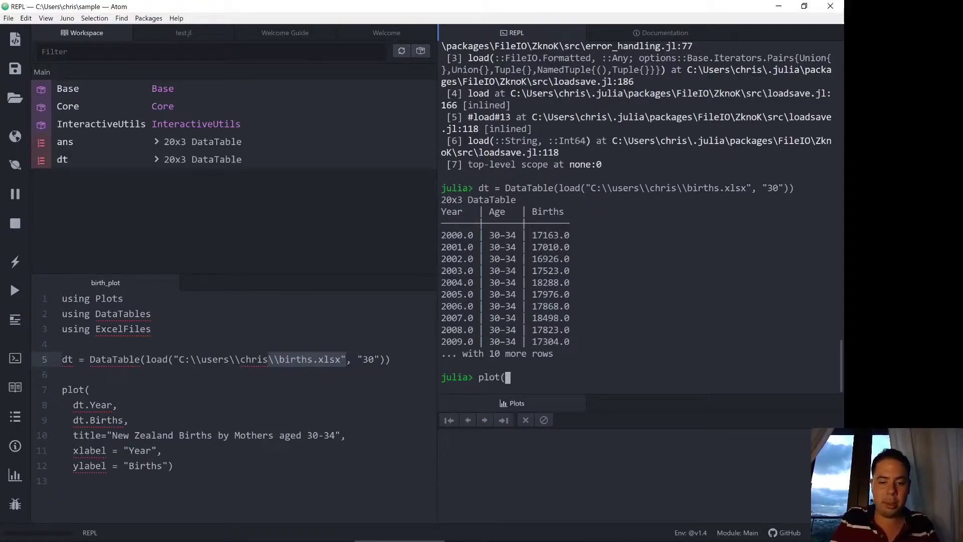
pyautogui.write('dt.')
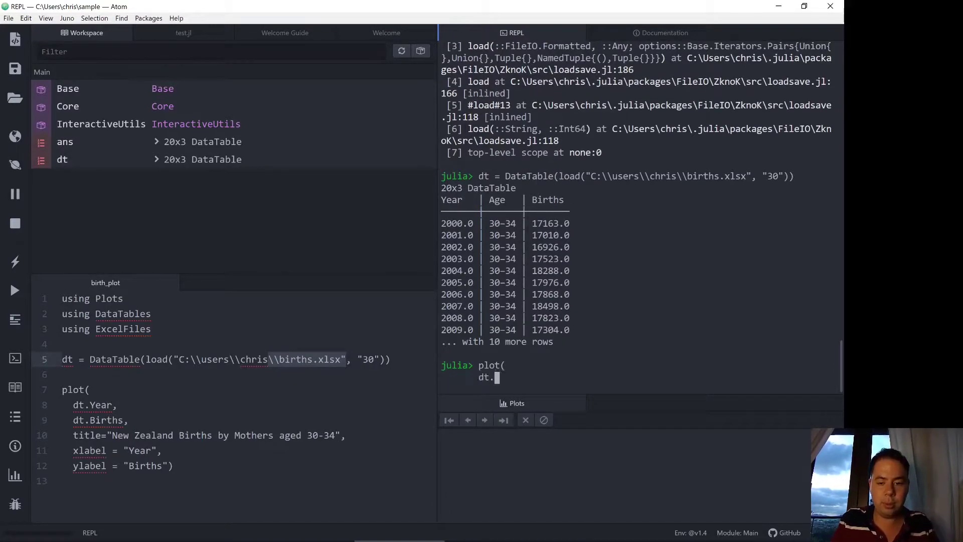
pyautogui.write('Year,')
pyautogui.write('title="Ne')
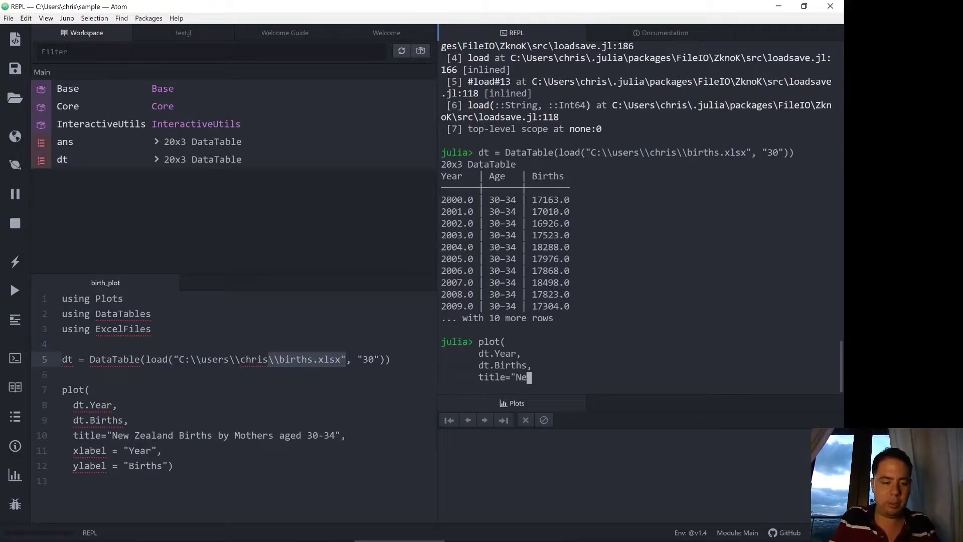
pyautogui.write('w Zelan')
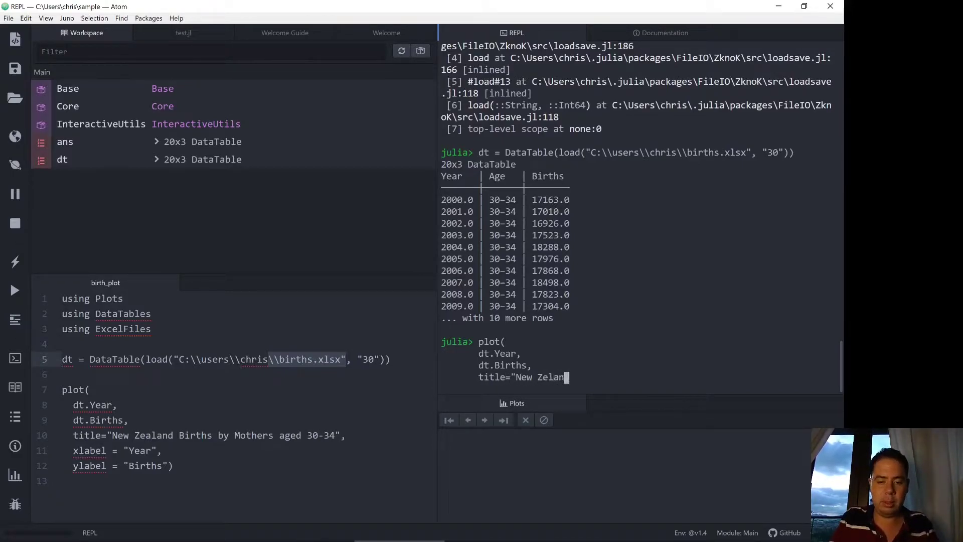
pyautogui.write('Births b')
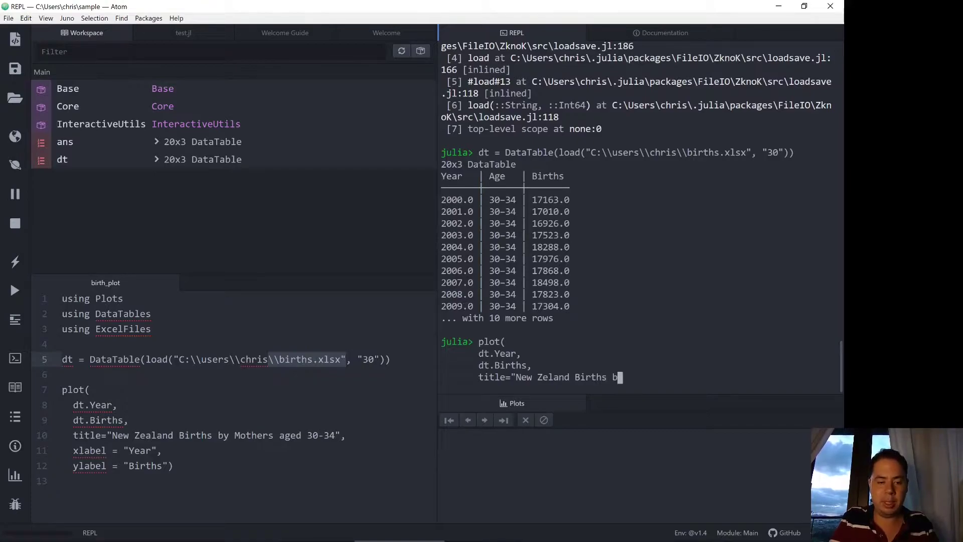
pyautogui.write("y Mother's")
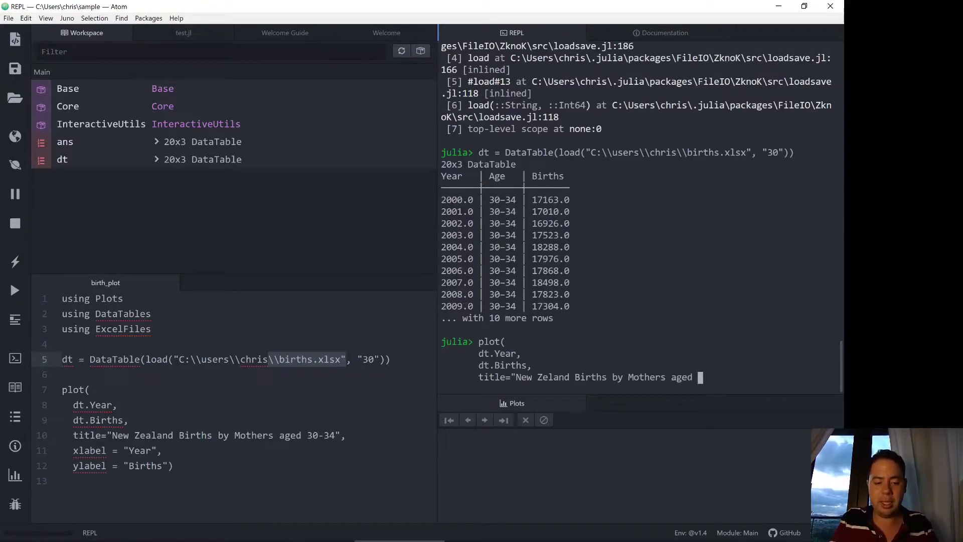
pyautogui.write('30-34",')
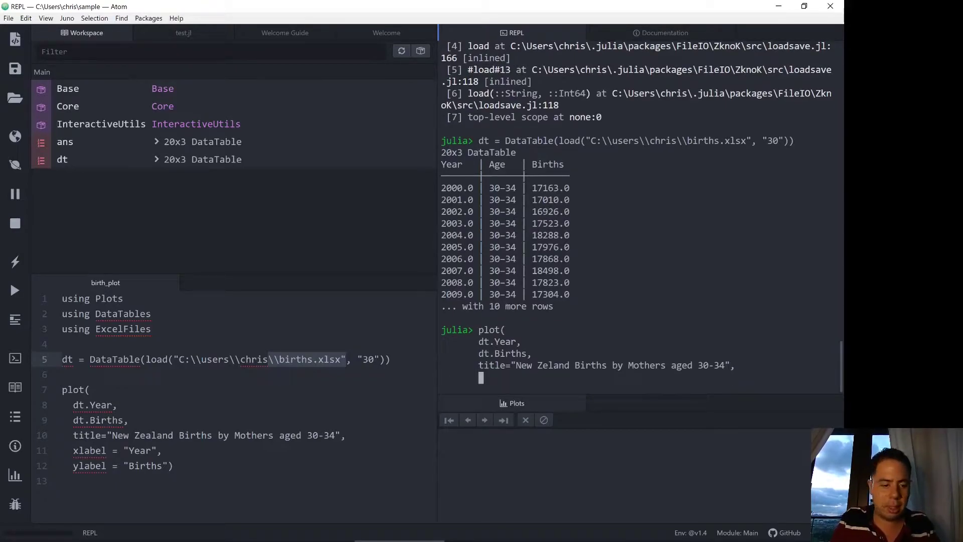
# Step: Add xlabel="Year" and ylabel="Births" to complete the plot command
pyautogui.write('xlabel="Year",')
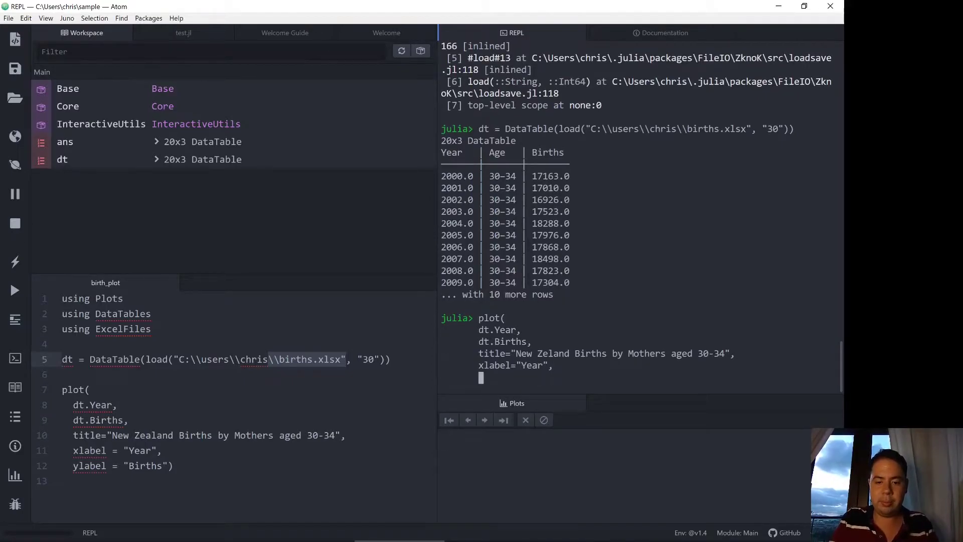
pyautogui.write('ylabel')
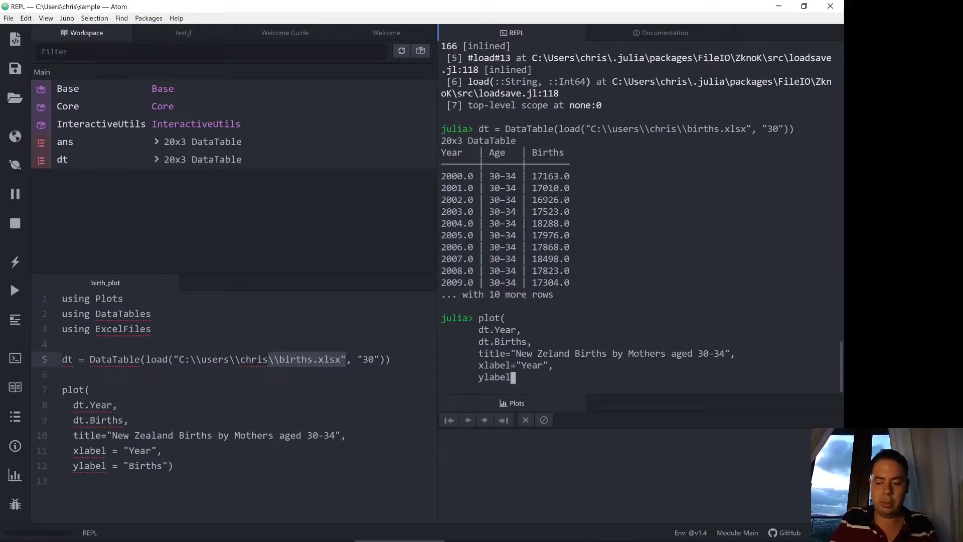
pyautogui.write('="B')
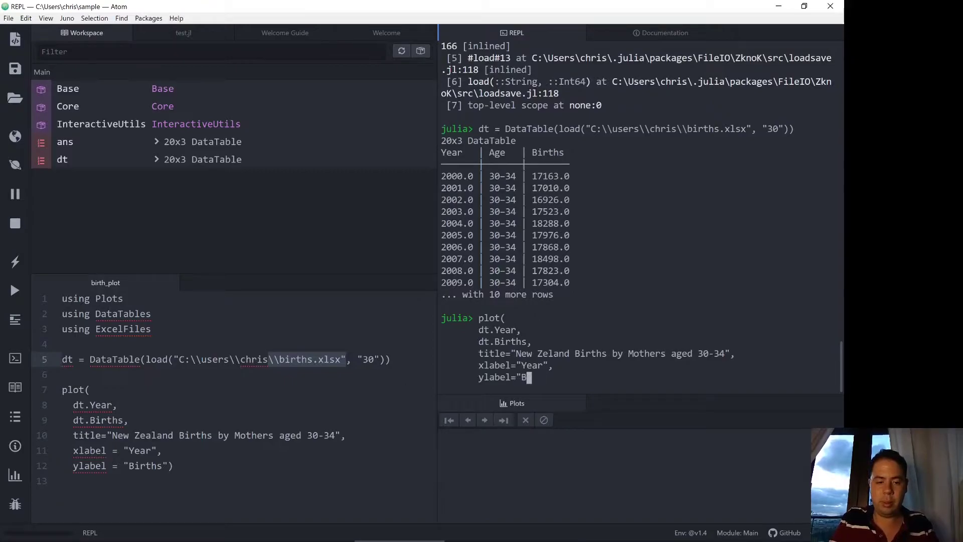
pyautogui.write('irths")')
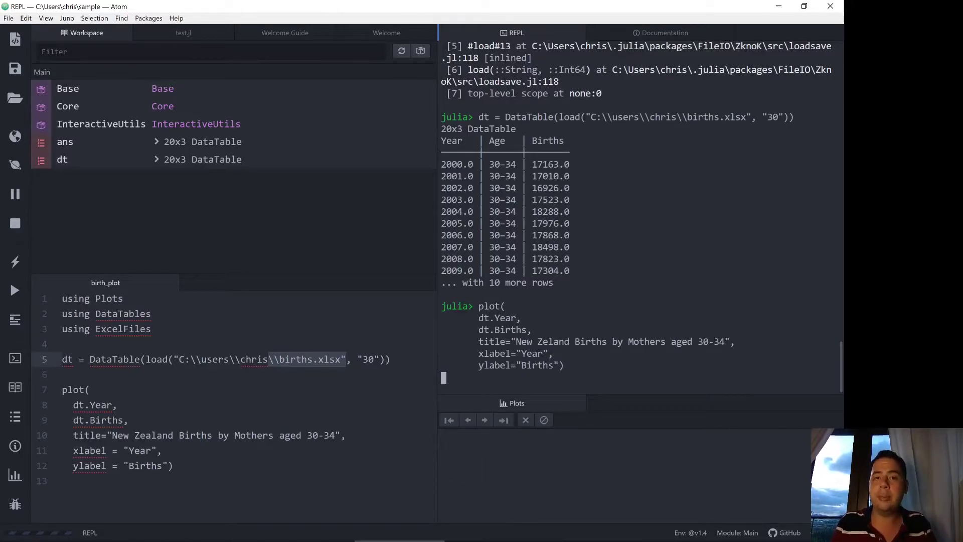
pyautogui.moveTo(507, 507)
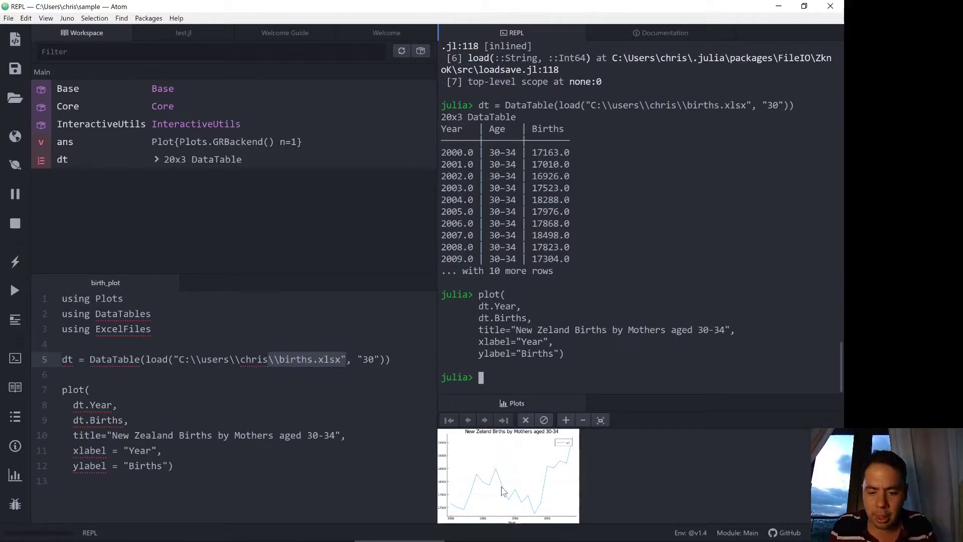
pyautogui.moveTo(464, 510)
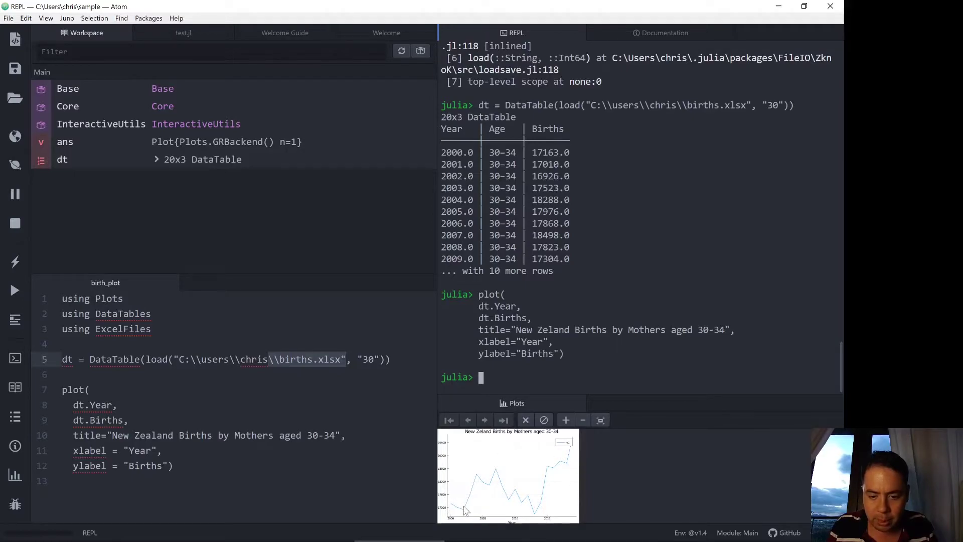
pyautogui.moveTo(549, 439)
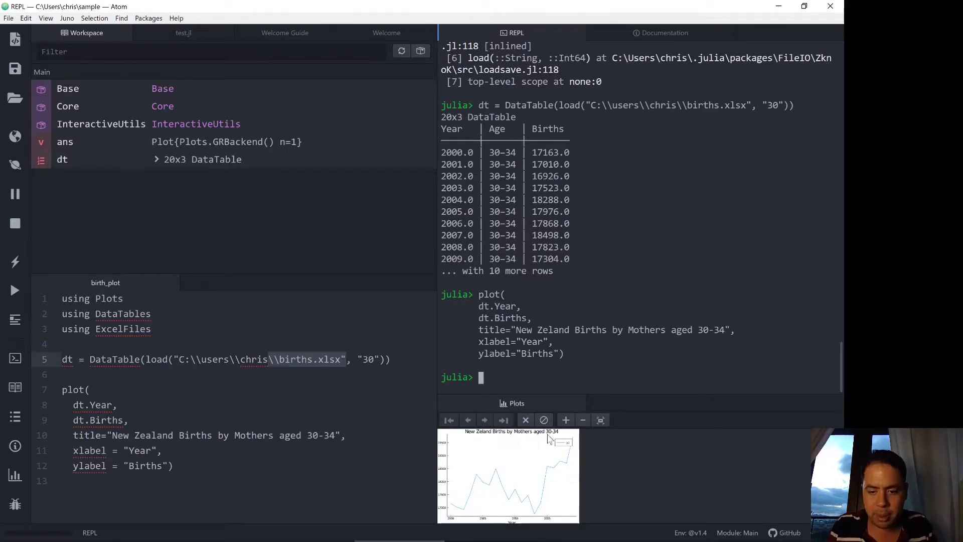
pyautogui.moveTo(571, 453)
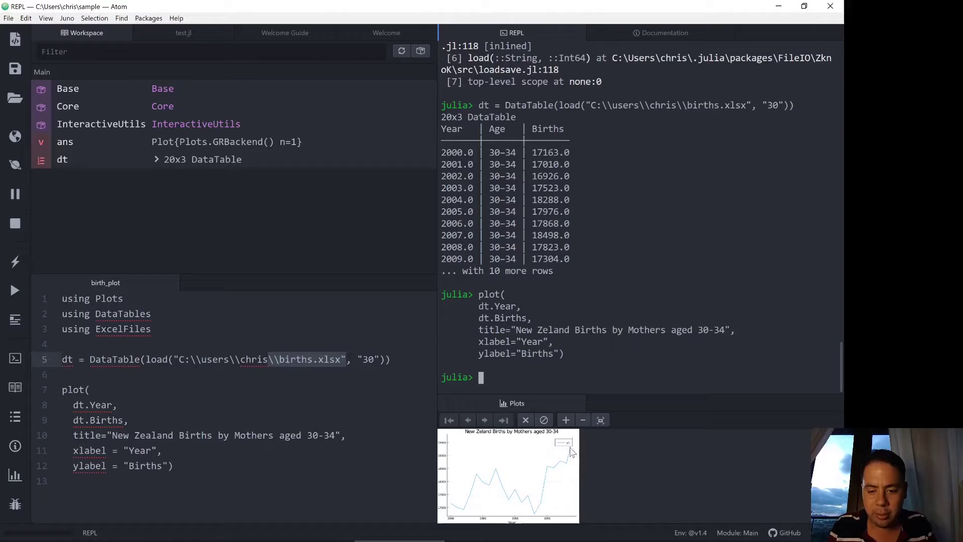
pyautogui.moveTo(521, 486)
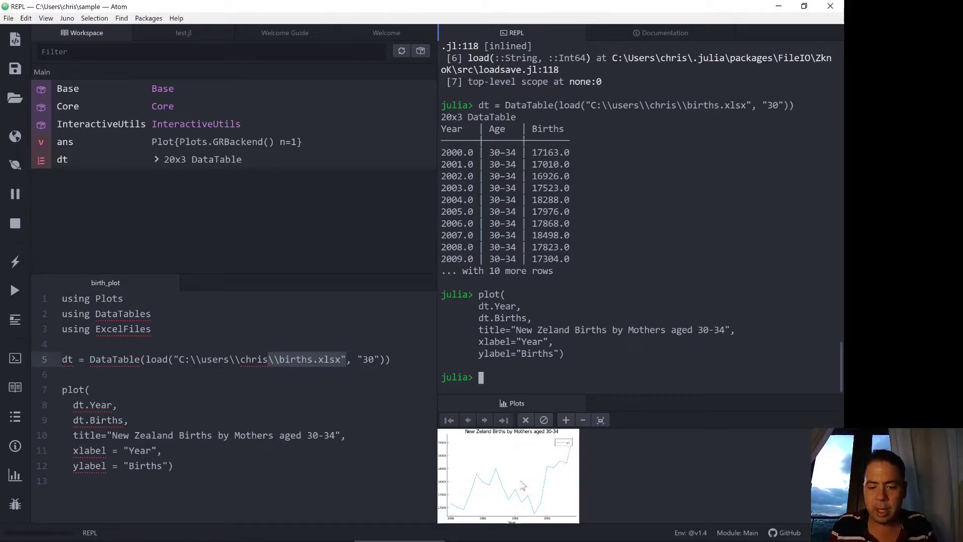
pyautogui.moveTo(524, 392)
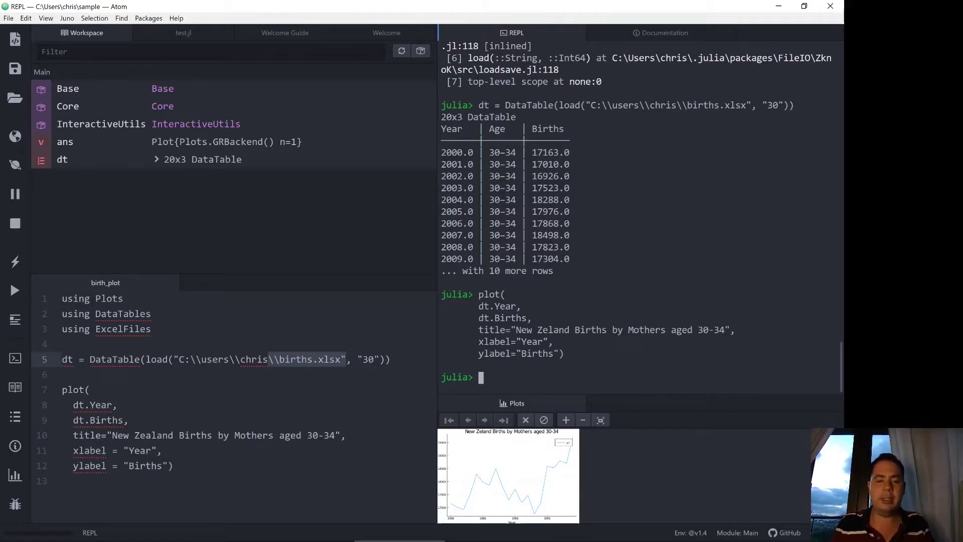
# Step: Run savefig() with no file name, which returns a no-matching-method error
pyautogui.write('savefig')
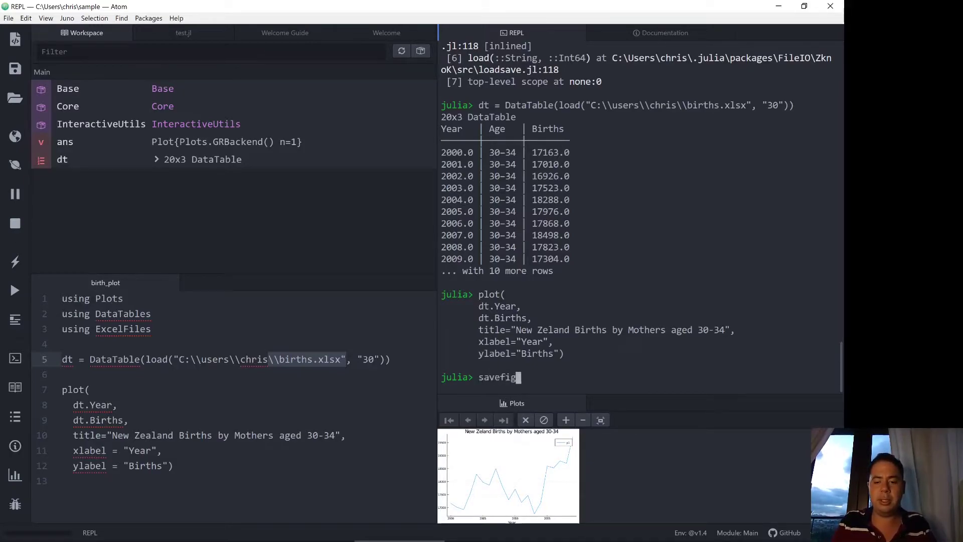
pyautogui.press('Return')
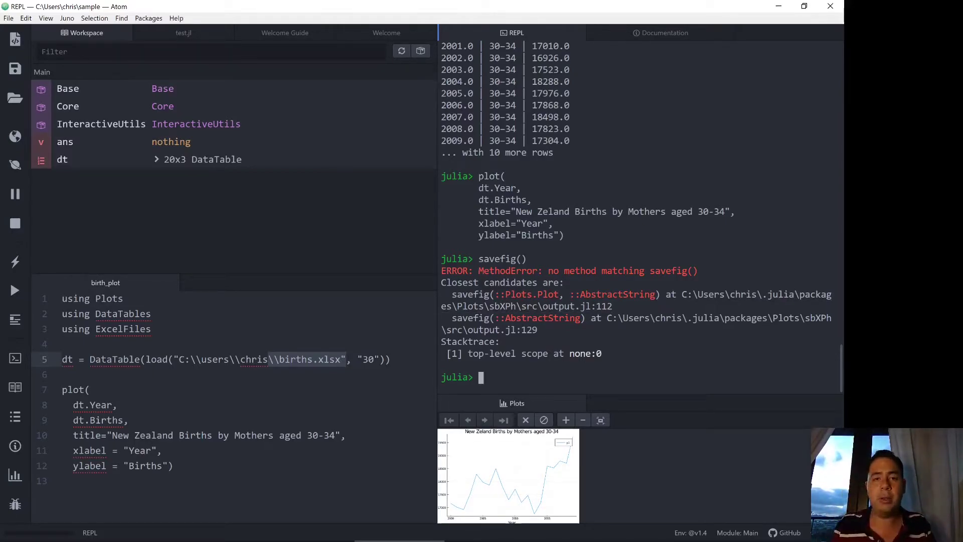
# Step: Save the plot with savefig("nz_births")
pyautogui.write('s')
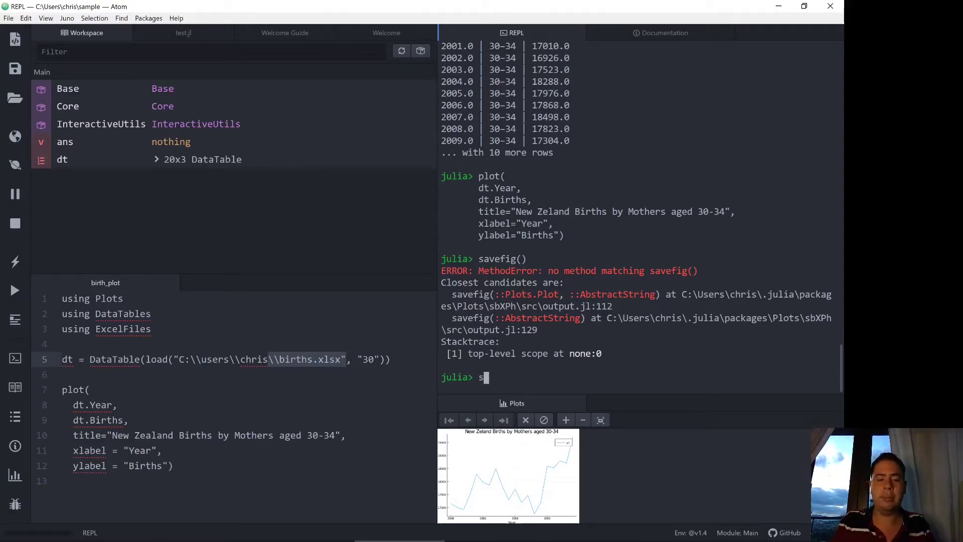
pyautogui.write('avefig("')
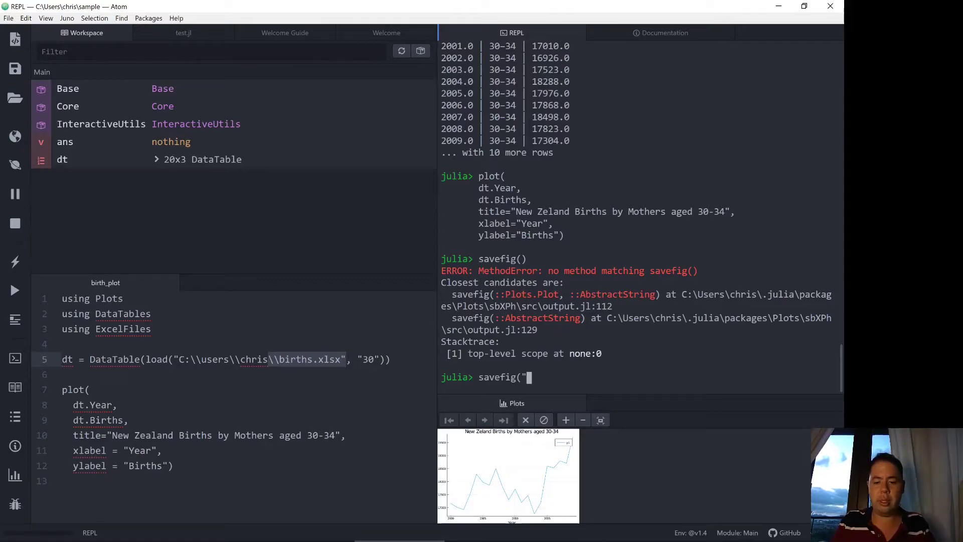
pyautogui.write('nz_births')
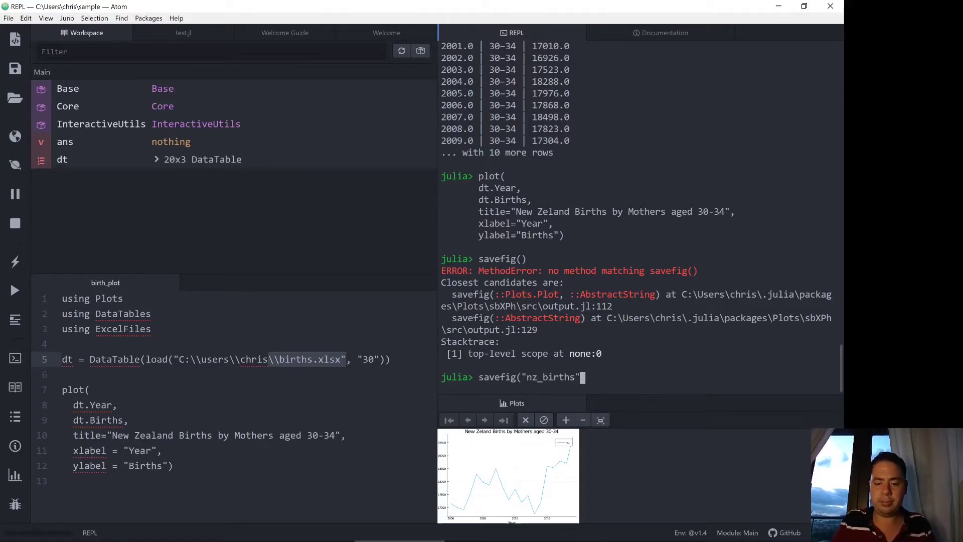
pyautogui.press('Return')
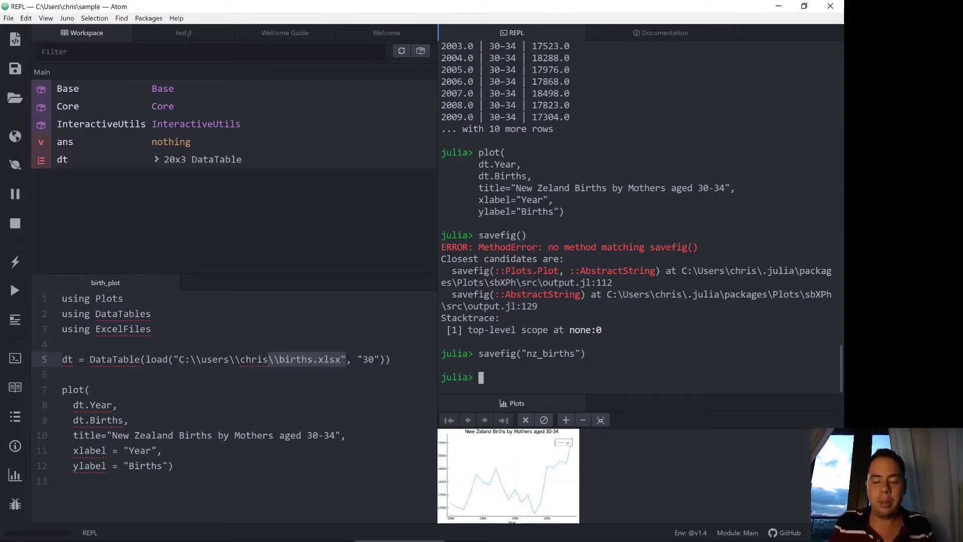
# Step: Run pwd() to show the working directory C:\Users\chris\sample
pyautogui.write('pwd')
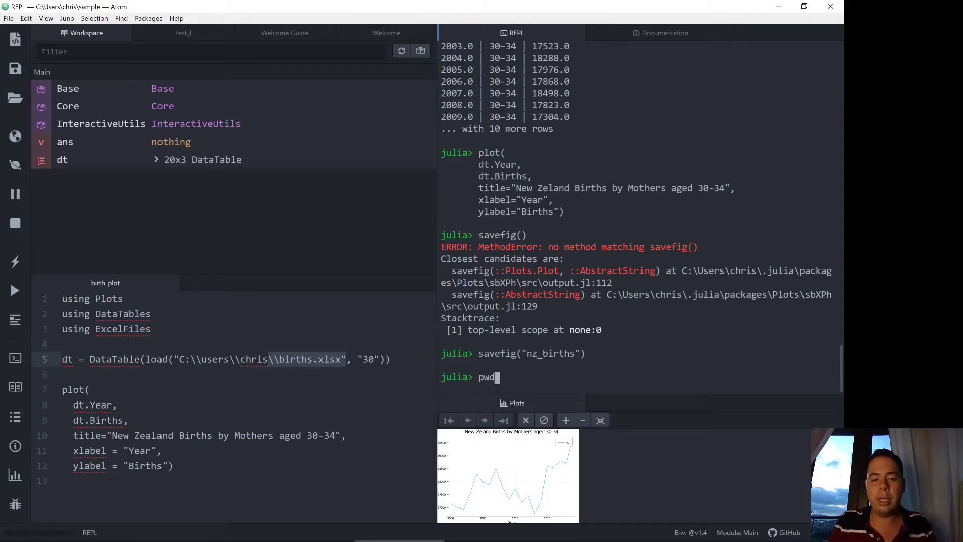
pyautogui.write('()')
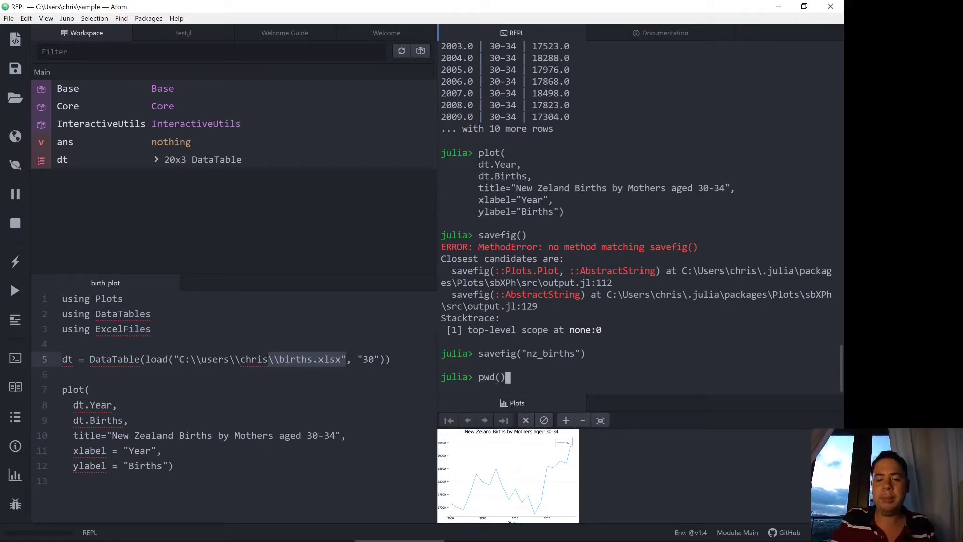
pyautogui.press('Return')
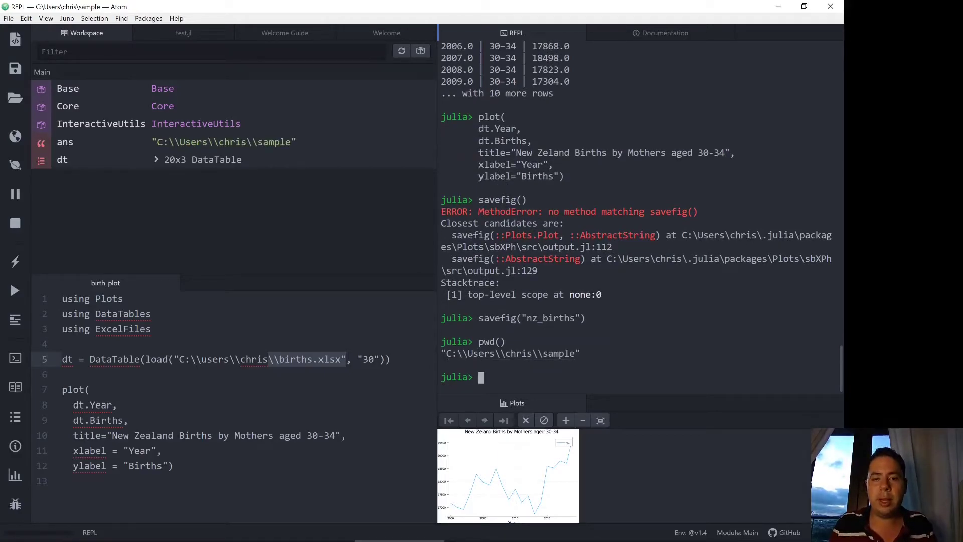
pyautogui.moveTo(537, 356)
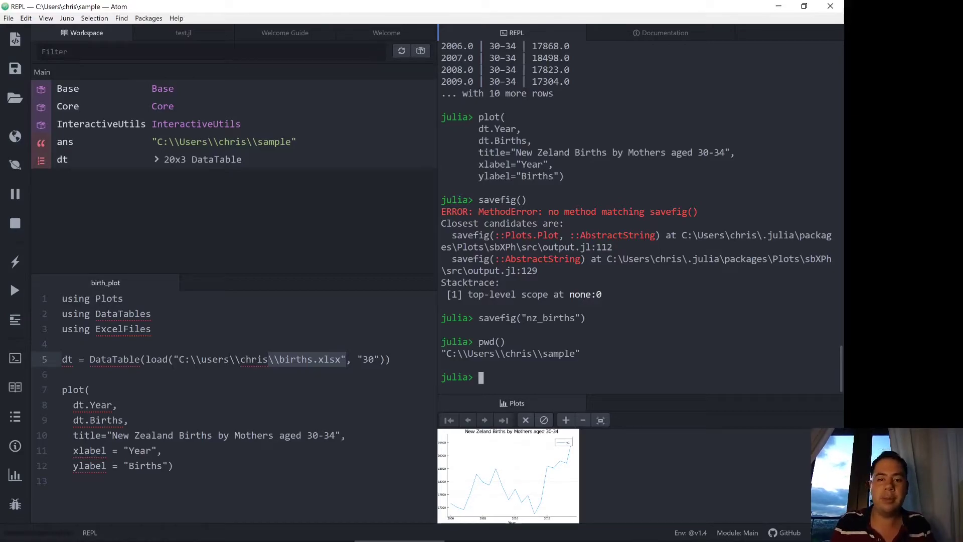
pyautogui.moveTo(546, 357)
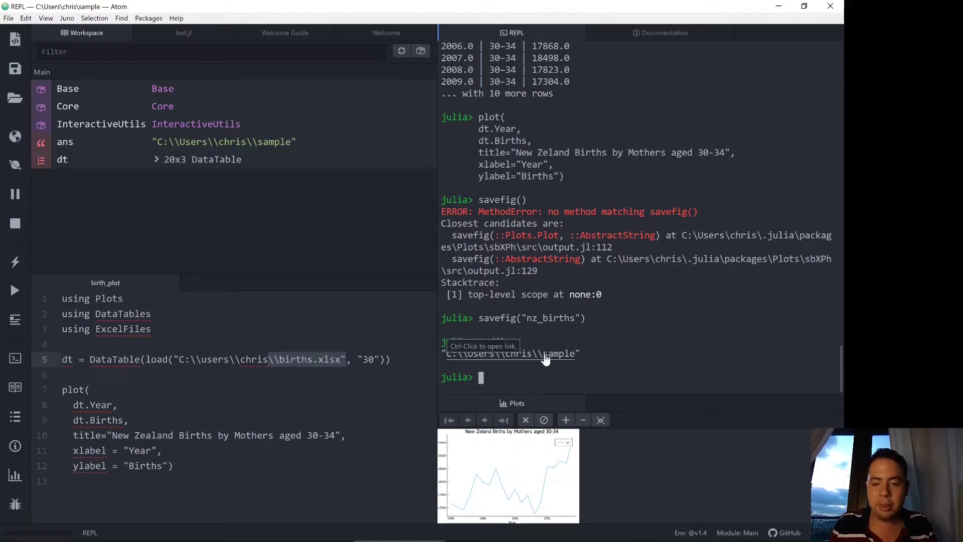
pyautogui.moveTo(546, 357)
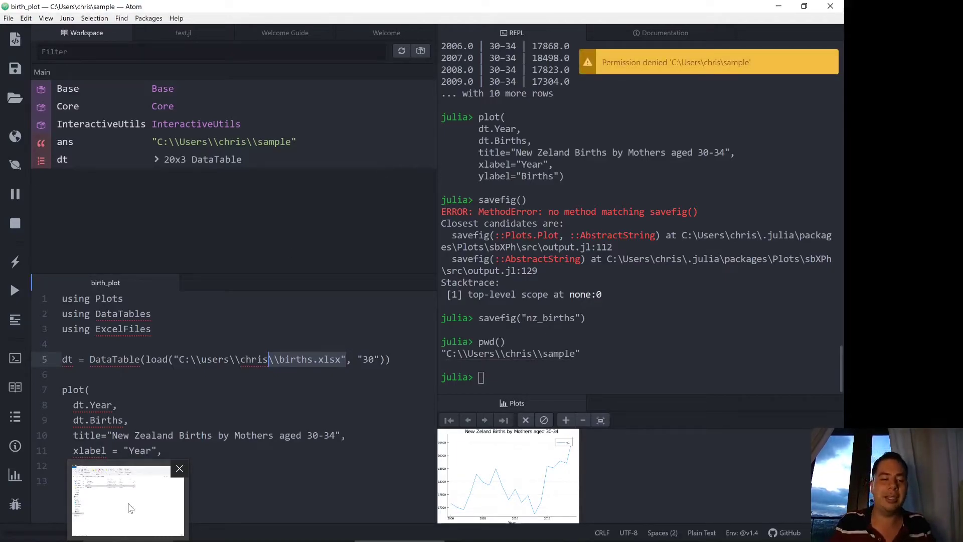
# Step: In File Explorer's sample folder, open nz_births.png to check the plot
pyautogui.click(128, 498)
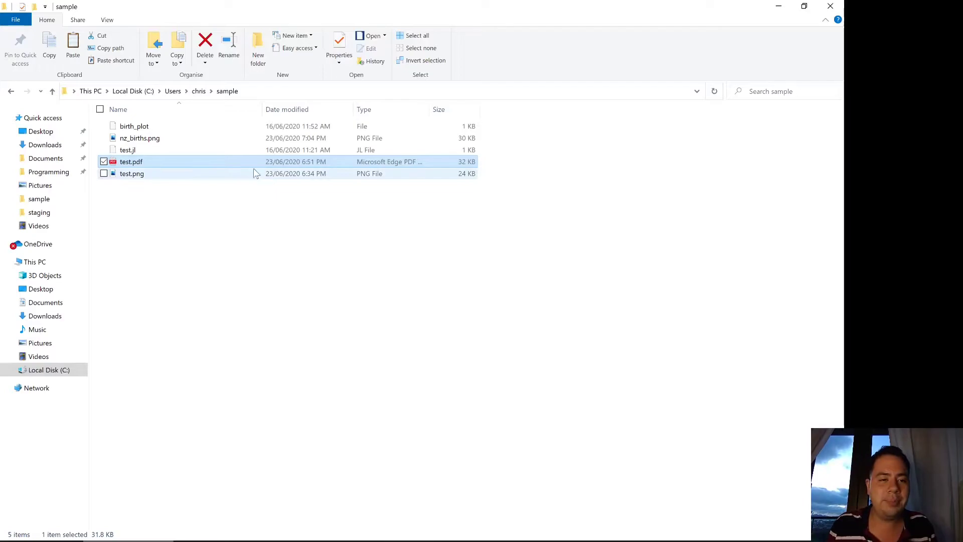
pyautogui.click(139, 137)
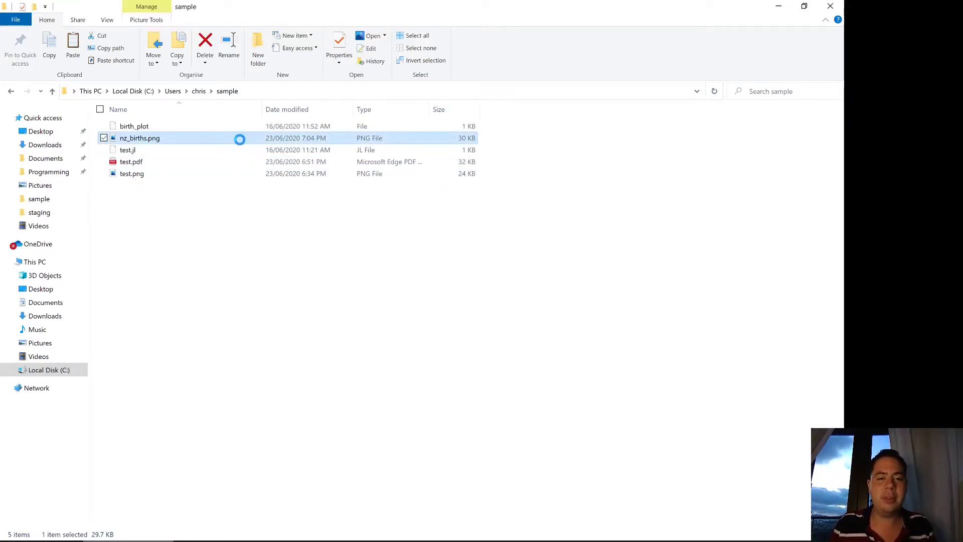
pyautogui.doubleClick(139, 138)
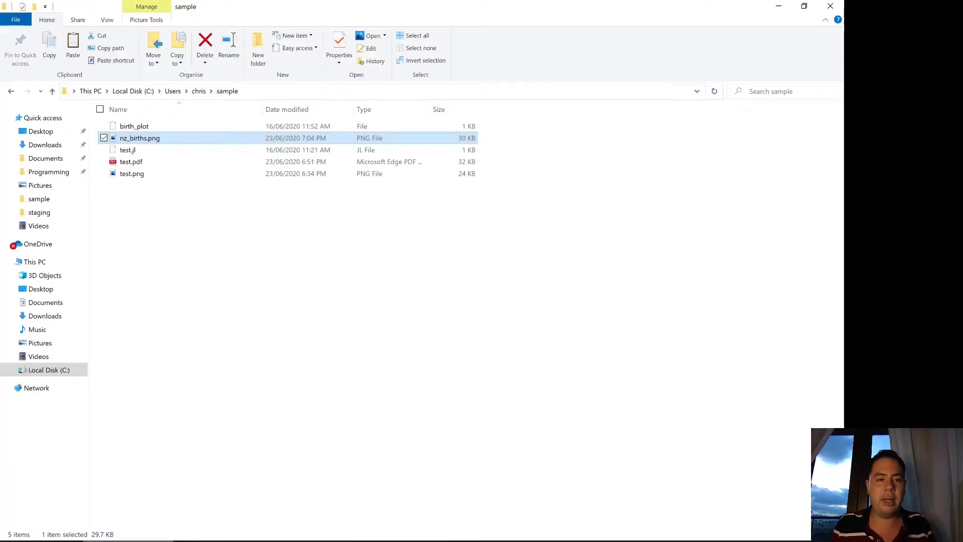
pyautogui.moveTo(193, 196)
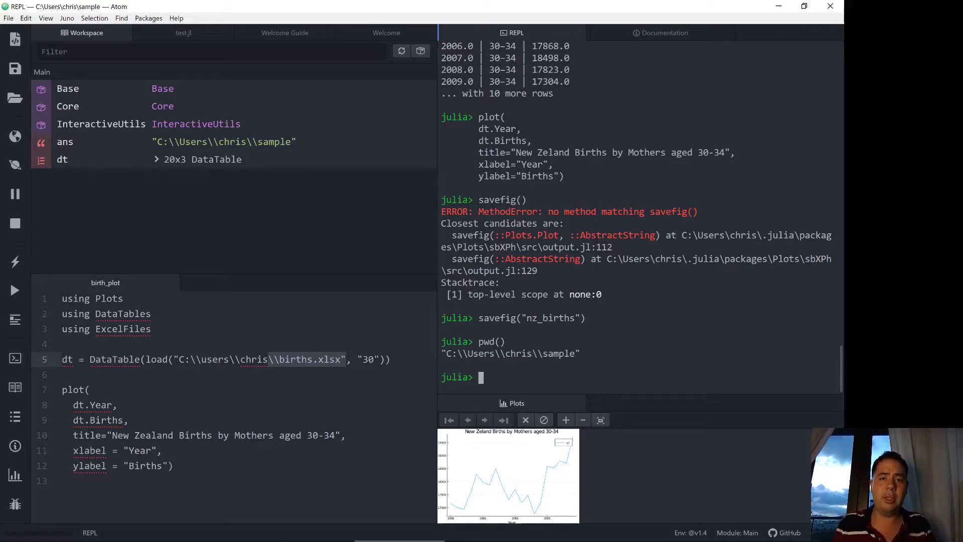
# Step: Save the plot again with savefig("nz_births.pdf")
pyautogui.write('sav')
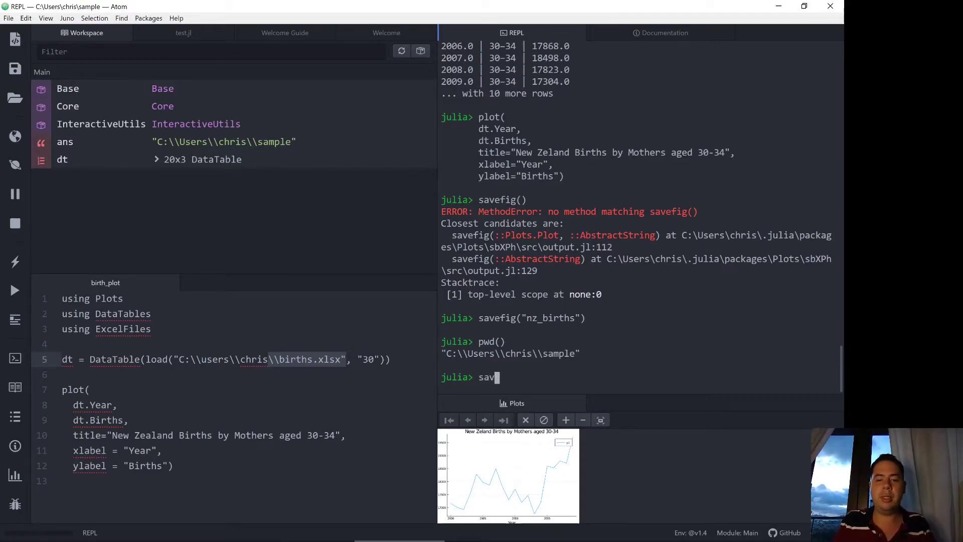
pyautogui.write('efig("')
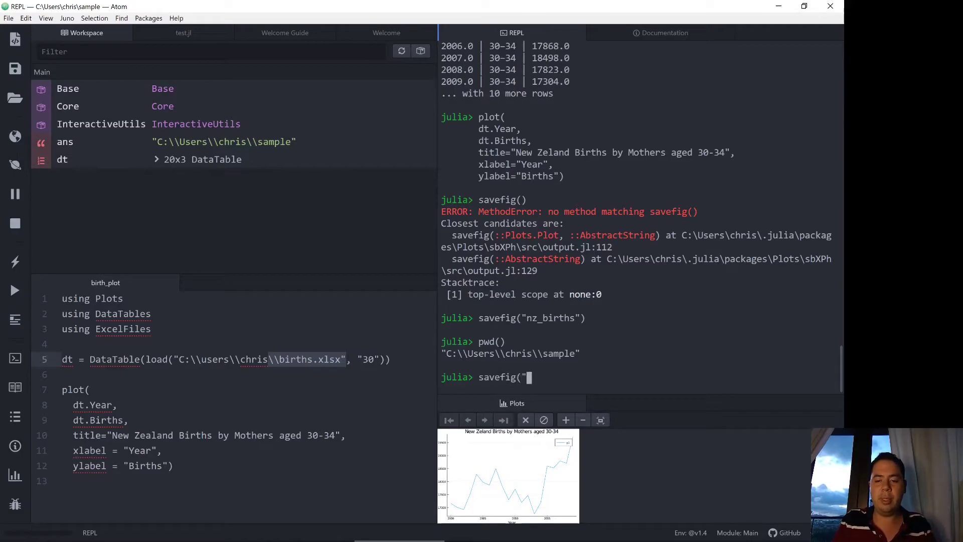
pyautogui.write('nz_births.')
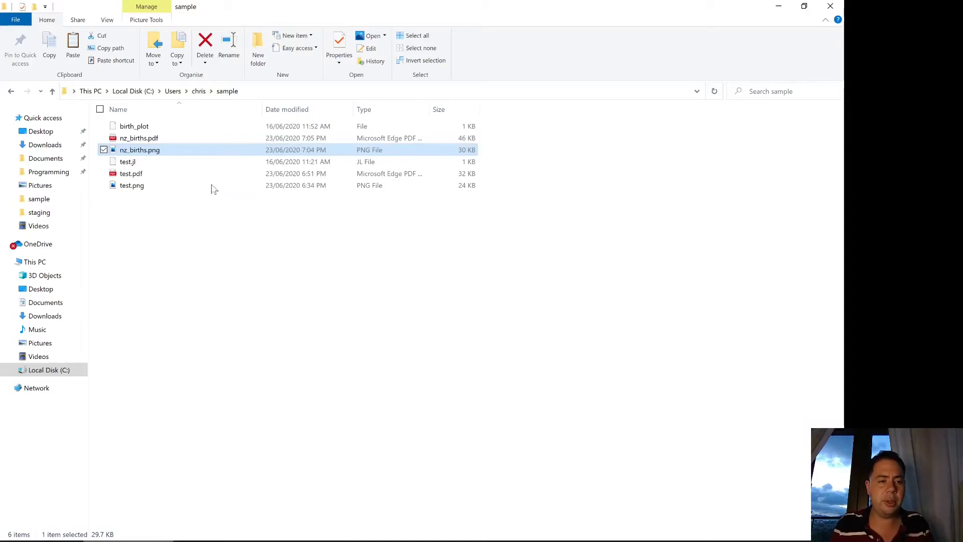
# Step: Open nz_births.pdf from the sample folder
pyautogui.click(139, 138)
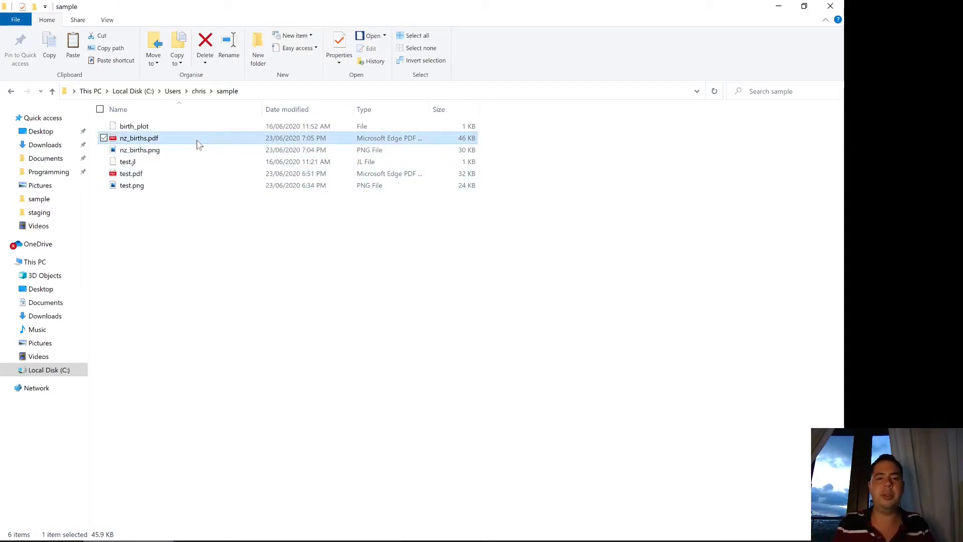
pyautogui.doubleClick(138, 138)
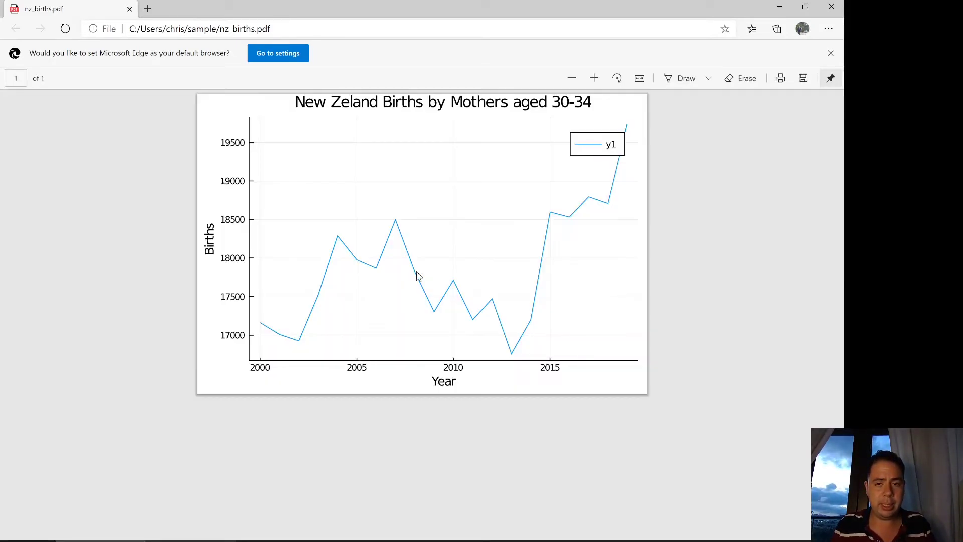
pyautogui.moveTo(287, 333)
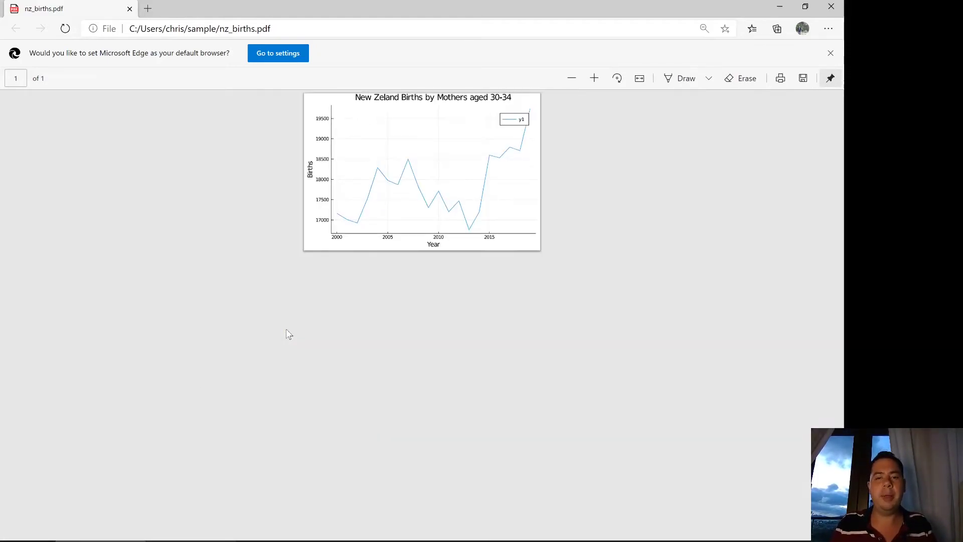
pyautogui.moveTo(521, 197)
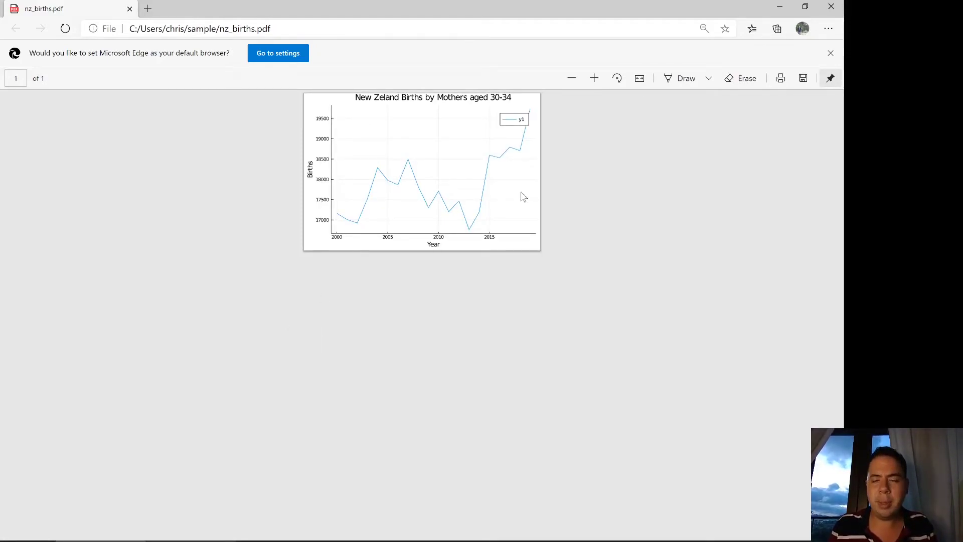
pyautogui.moveTo(830, 6)
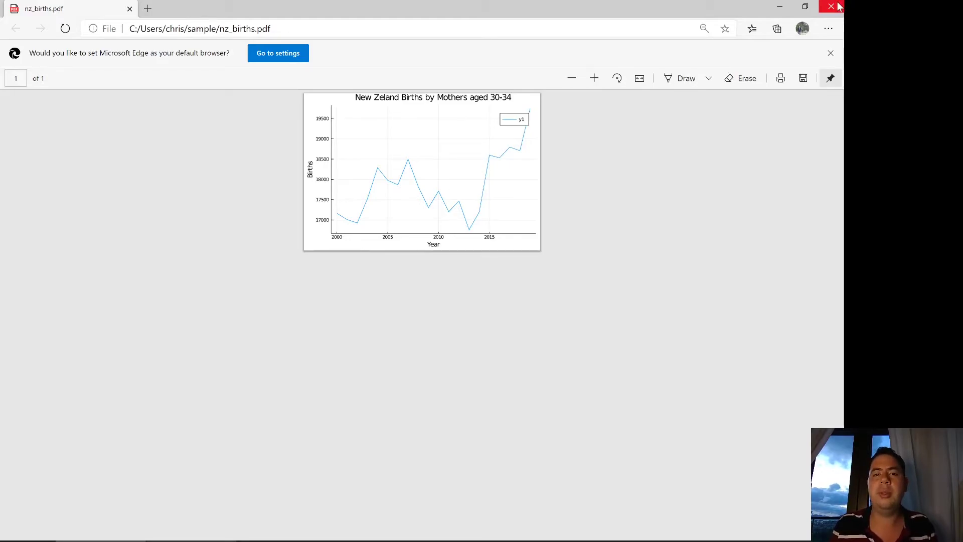
# Step: Close Edge after reviewing the nz_births.pdf chart
pyautogui.click(831, 6)
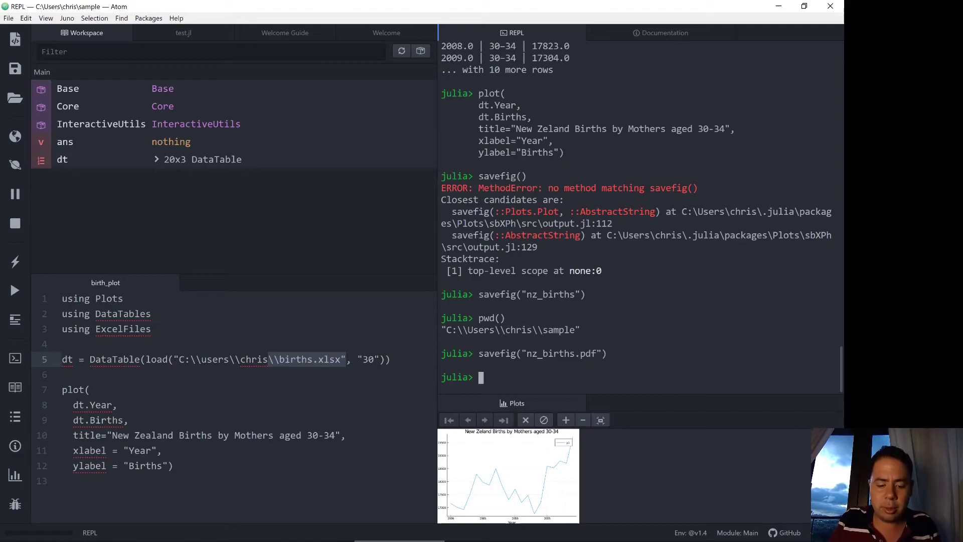
# Step: Write p = plot(dt.Year, dt.Births, title="New Zealand Births by Mothers aged 30-34"
pyautogui.write('p = plot(')
pyautogui.write('dt.Year,')
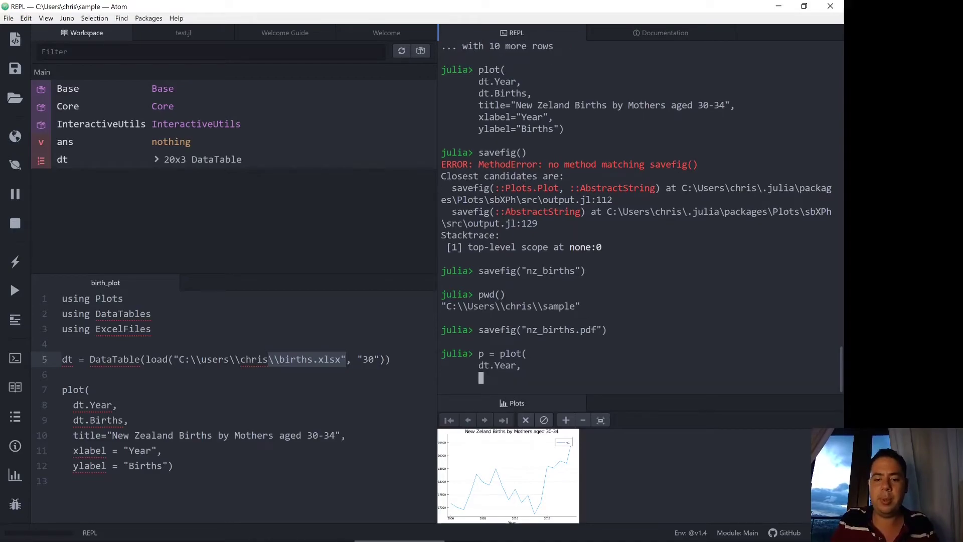
pyautogui.write('dt.Brith')
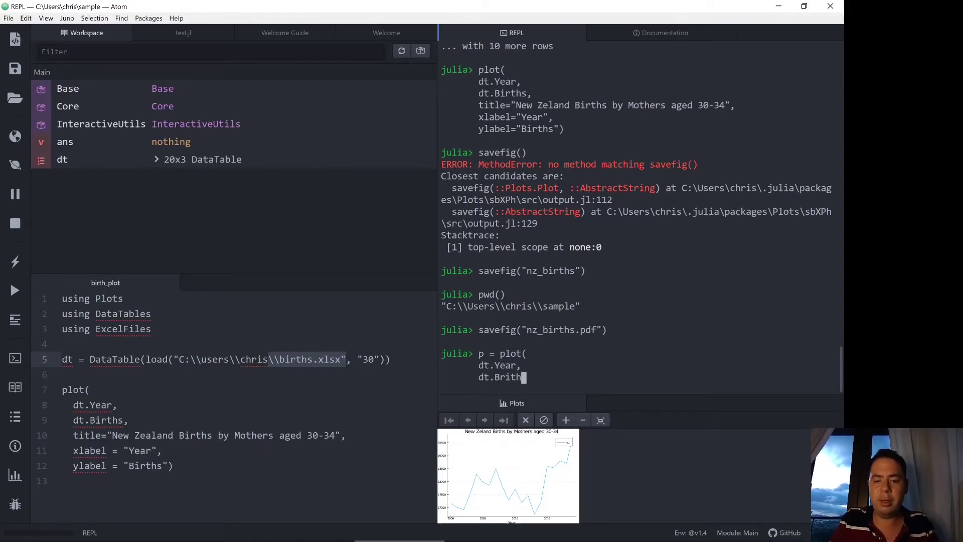
pyautogui.write('s')
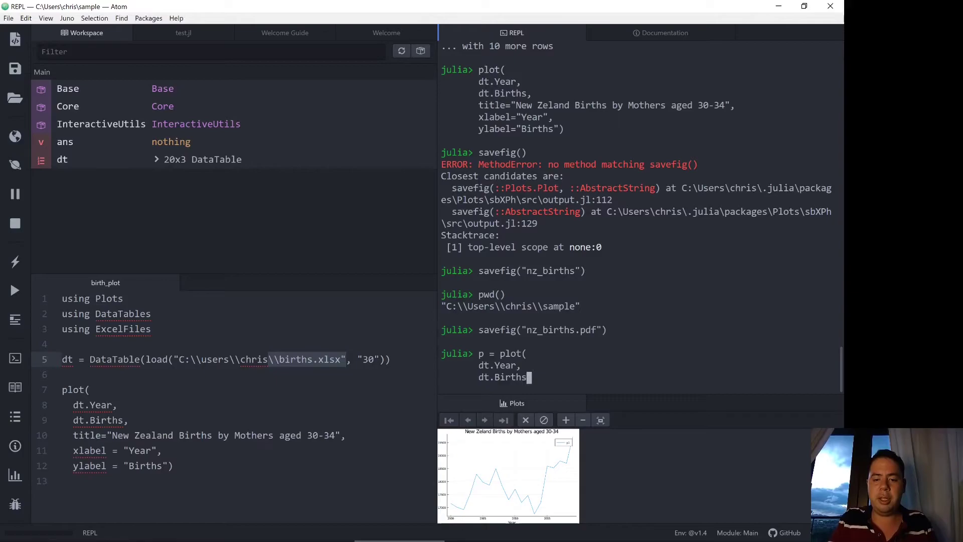
pyautogui.write('title')
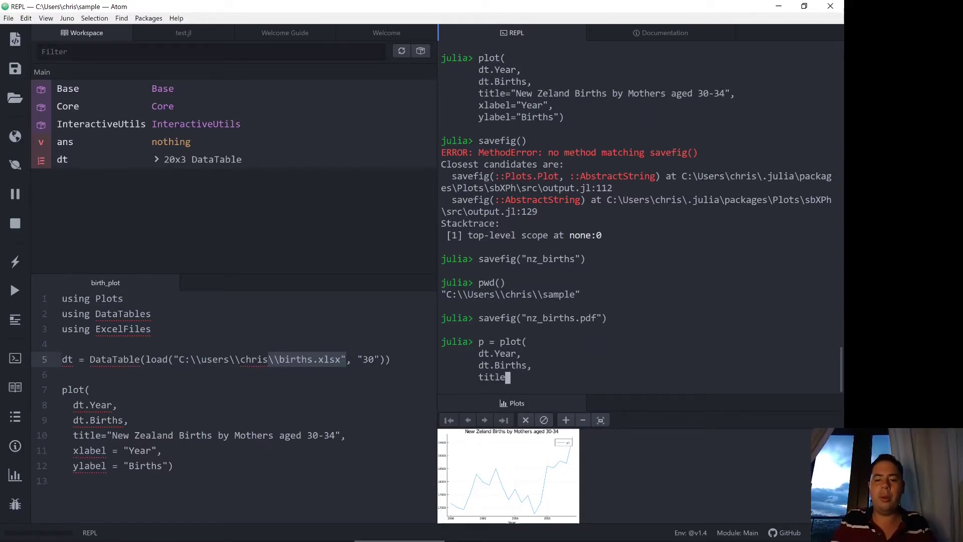
pyautogui.write('="N')
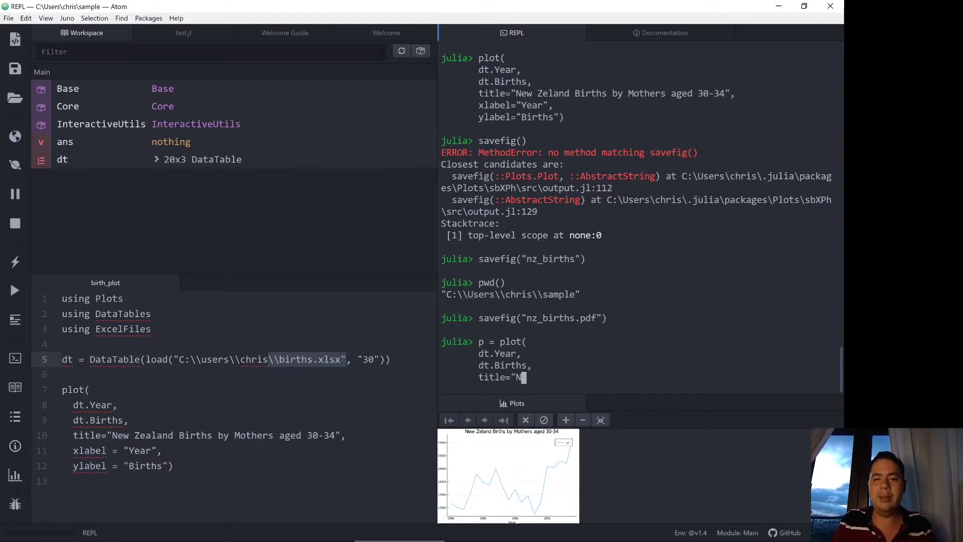
pyautogui.write('ew Ze')
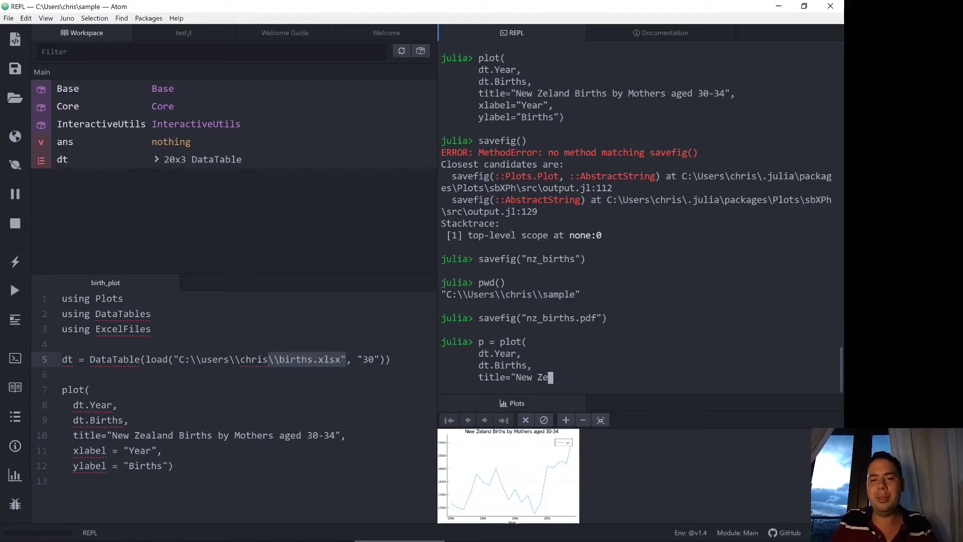
pyautogui.write('aland')
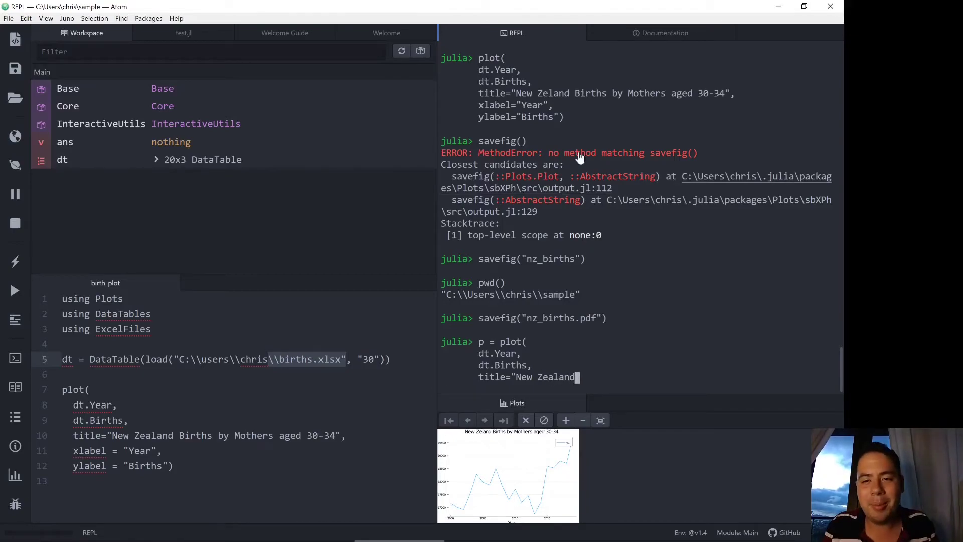
pyautogui.write('Births')
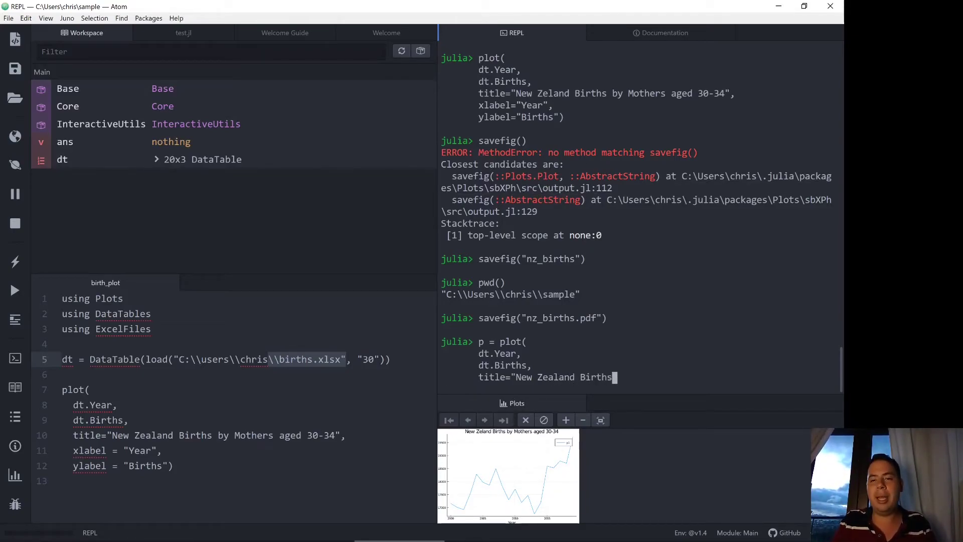
pyautogui.write('by Mothers aged')
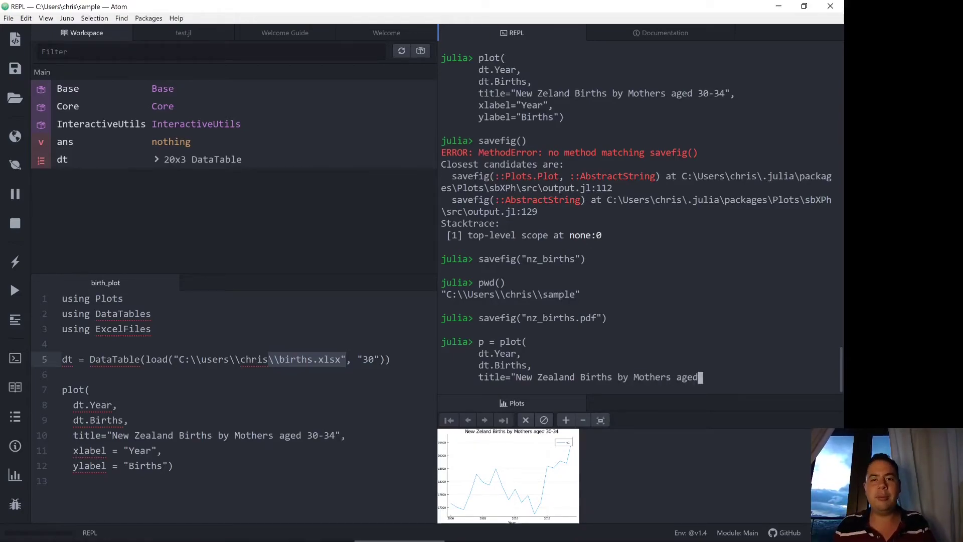
pyautogui.write('30-34",')
pyautogui.write('xlabel="ye')
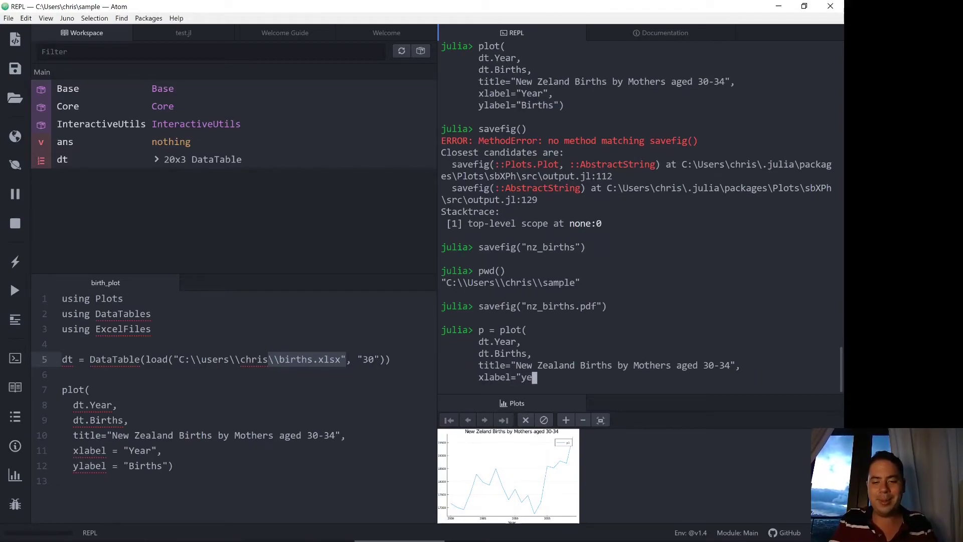
# Step: Add xlabel="Year" and ylabel="Births" and run it, storing the plot in p
pyautogui.write('ar",')
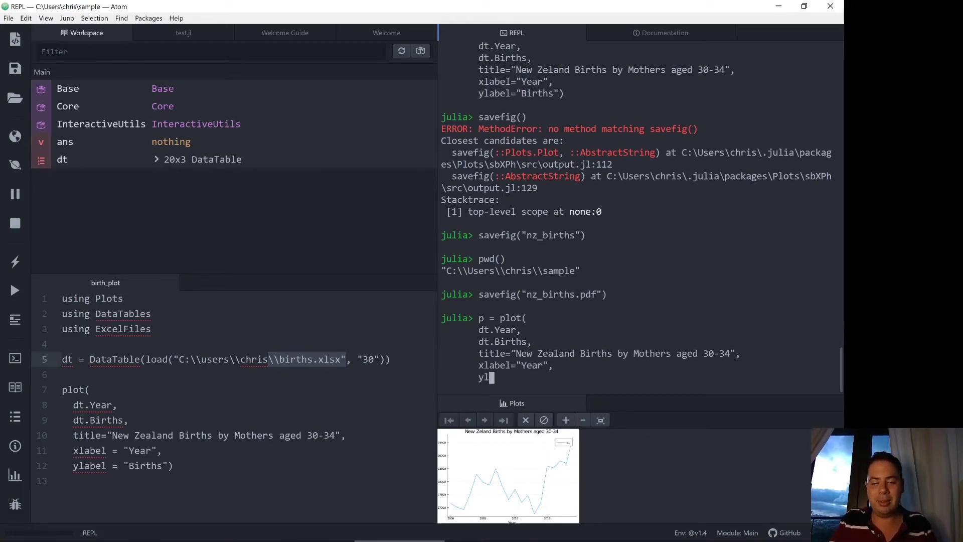
pyautogui.write('abel')
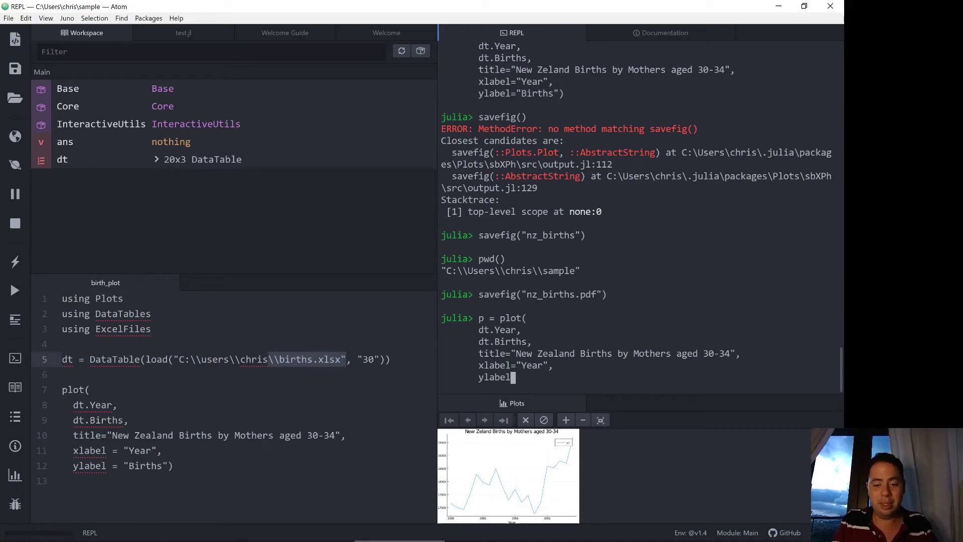
pyautogui.write('="Births")')
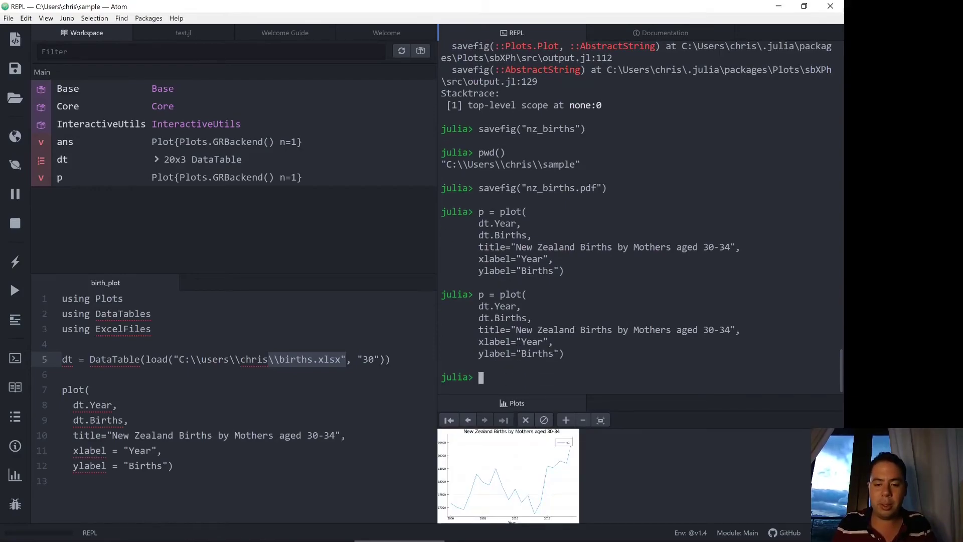
pyautogui.moveTo(502, 397)
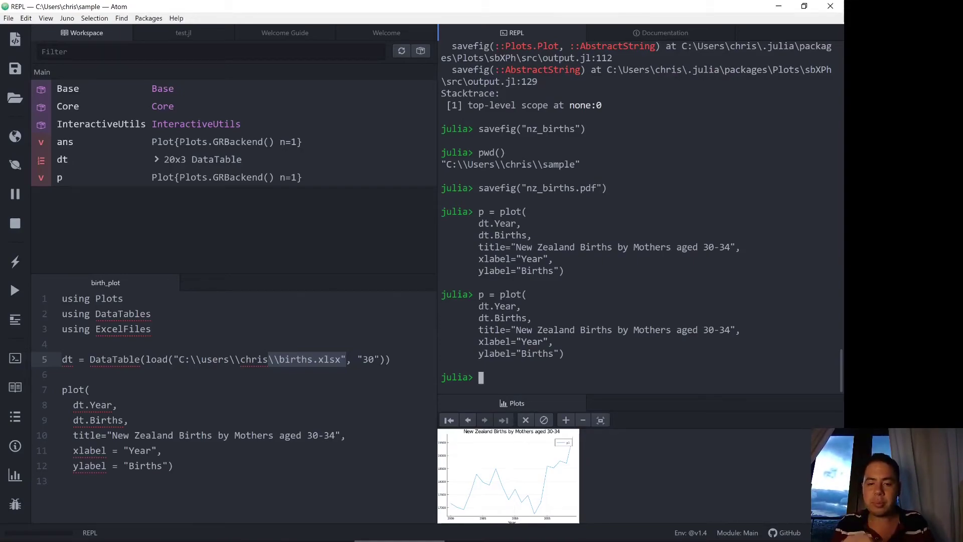
# Step: Run savefig(p, "nz_births_fixed.png") in the REPL to write the corrected plot
pyautogui.write('save')
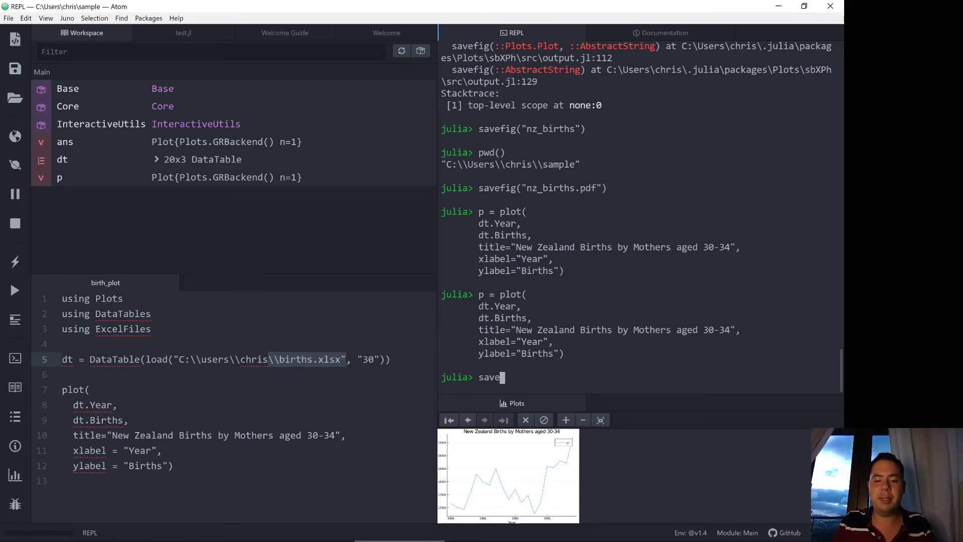
pyautogui.write('fi')
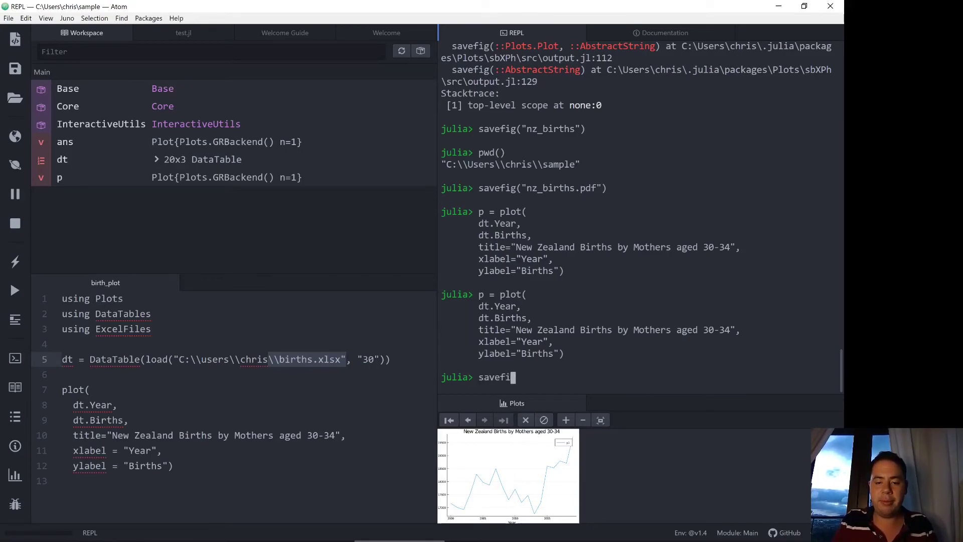
pyautogui.write('g(p')
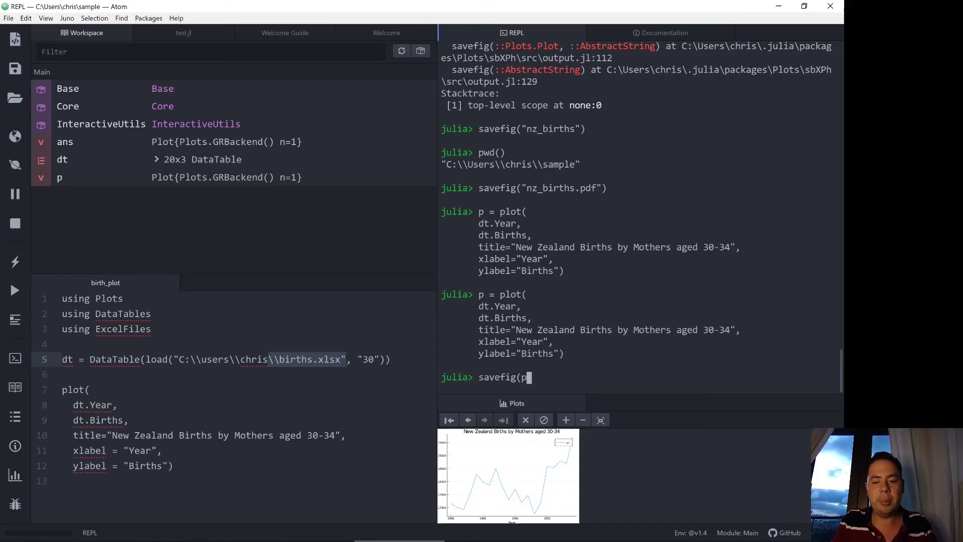
pyautogui.write(', "nz_')
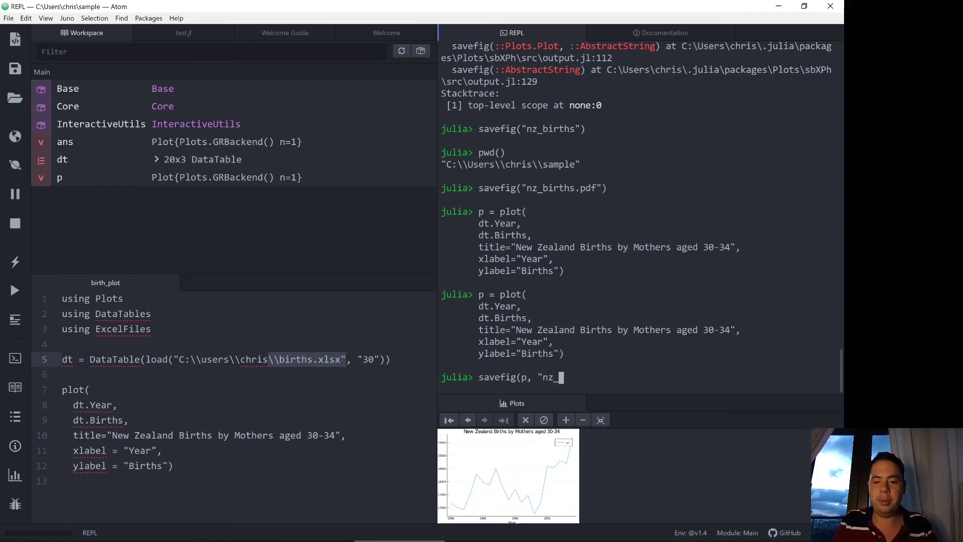
pyautogui.write('births_')
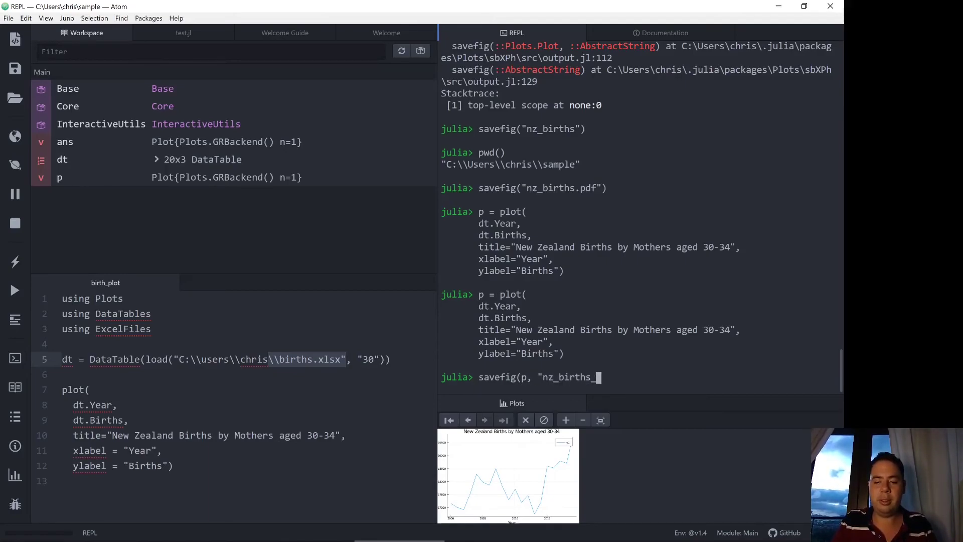
pyautogui.write('fixed.png')
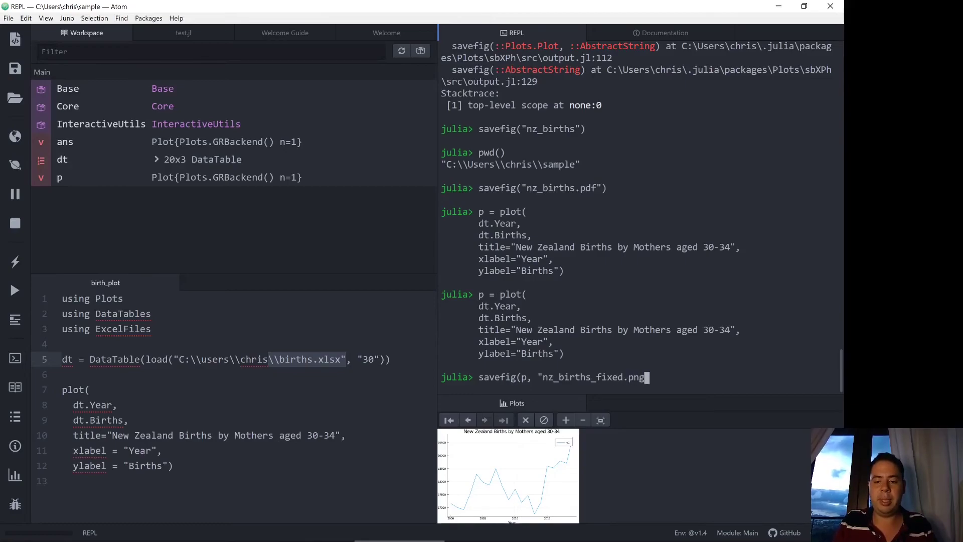
pyautogui.press('Return')
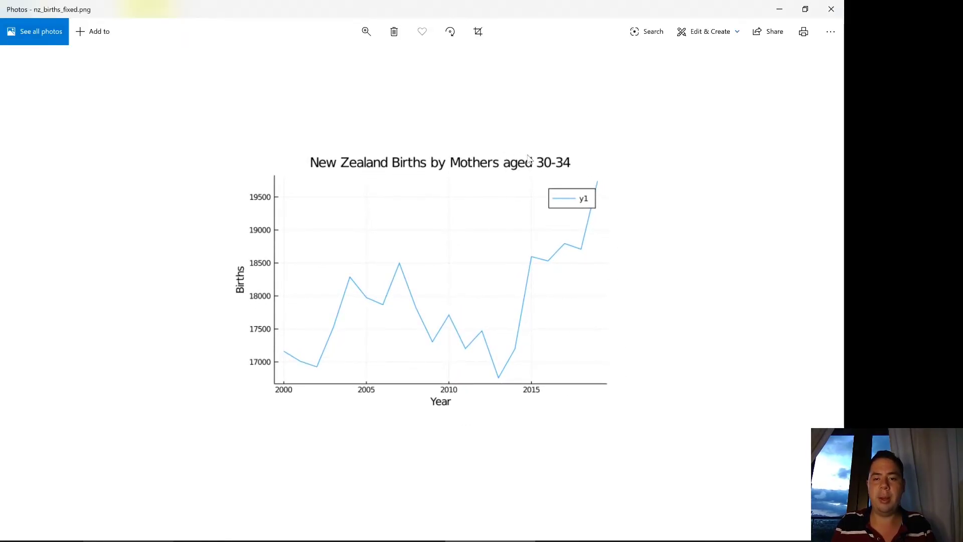
pyautogui.moveTo(831, 9)
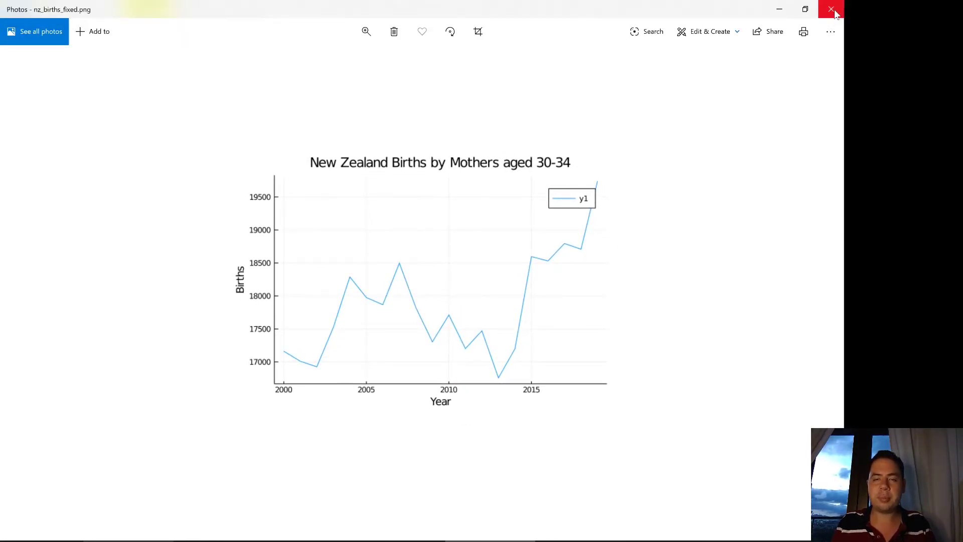
# Step: Close the Photos preview of nz_births_fixed.png after confirming the New Zealand title
pyautogui.click(830, 11)
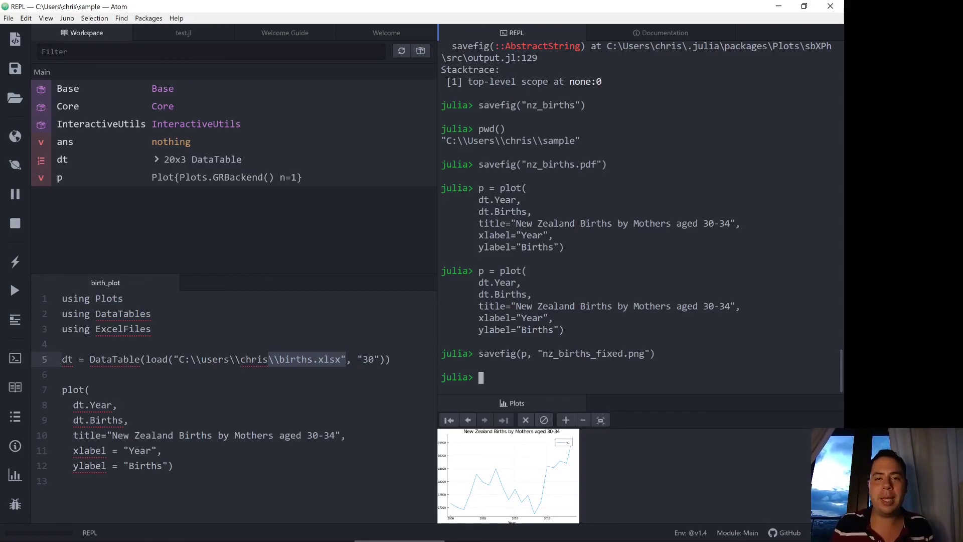
pyautogui.moveTo(430, 187)
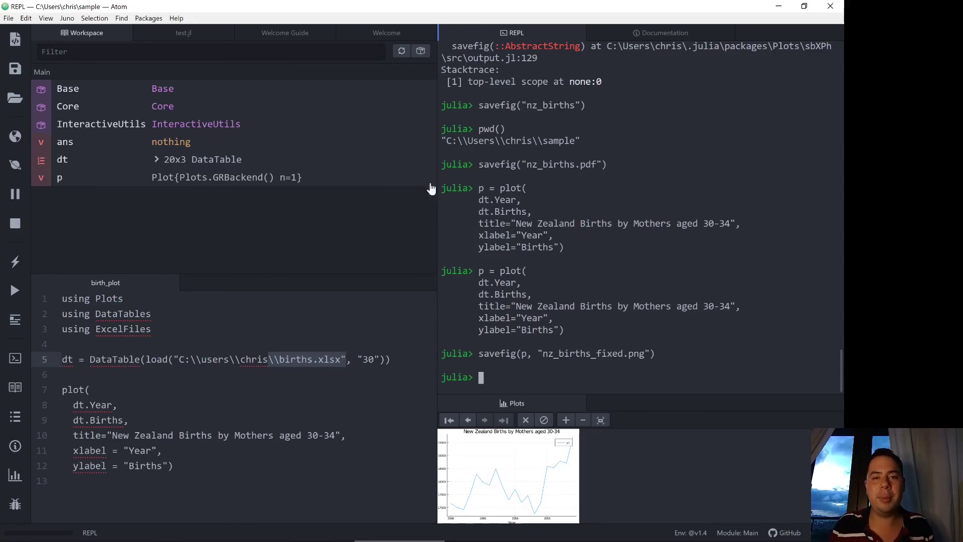